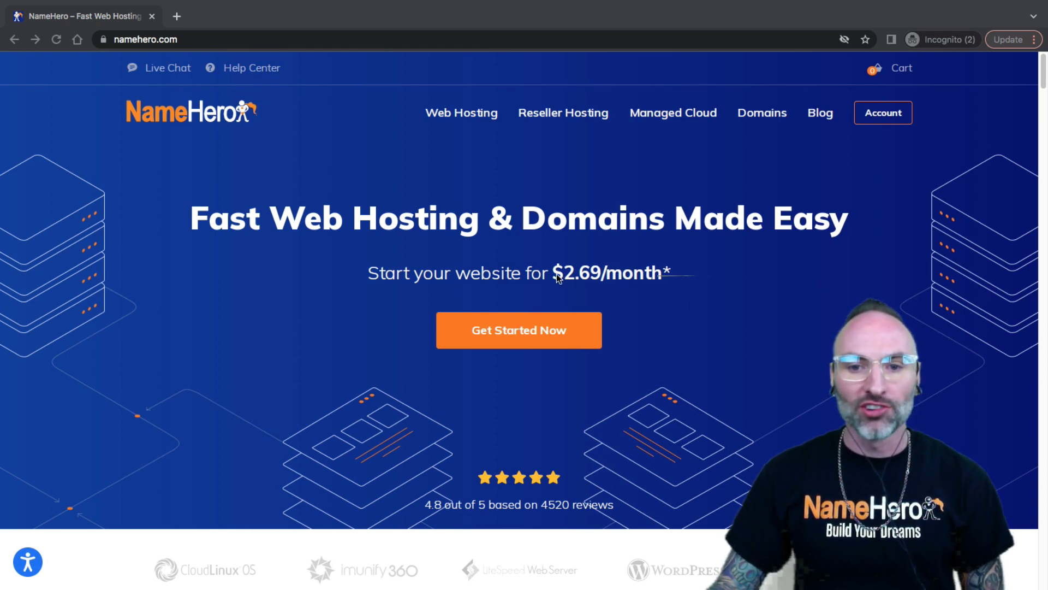
mouse_move(522, 252)
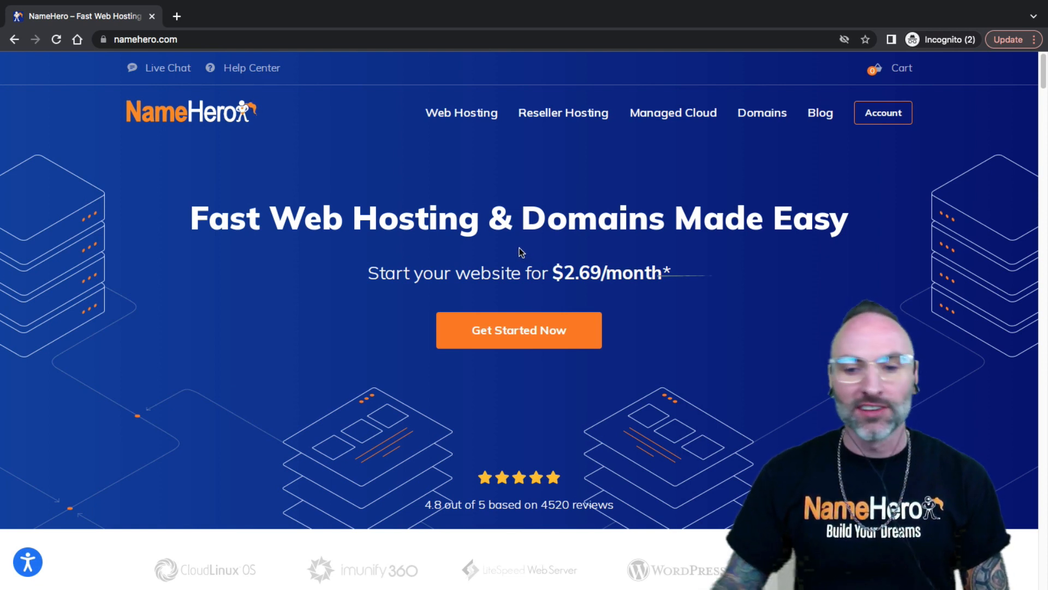
mouse_move(672, 112)
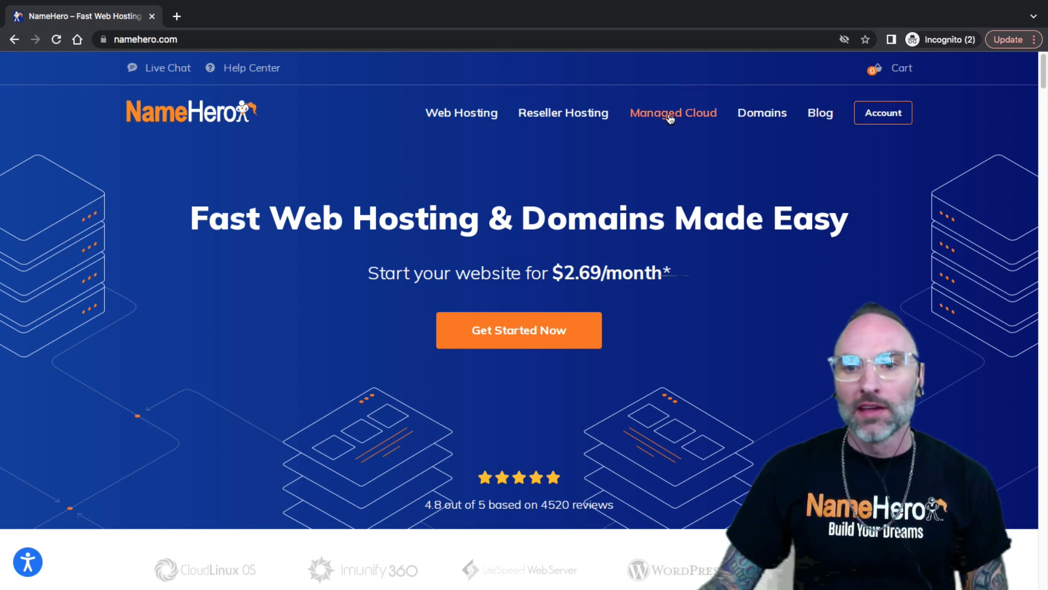
Step: Show the Managed Cloud page's KCDC Cloud VPS plan cards, 2GB to 8GB
click(673, 113)
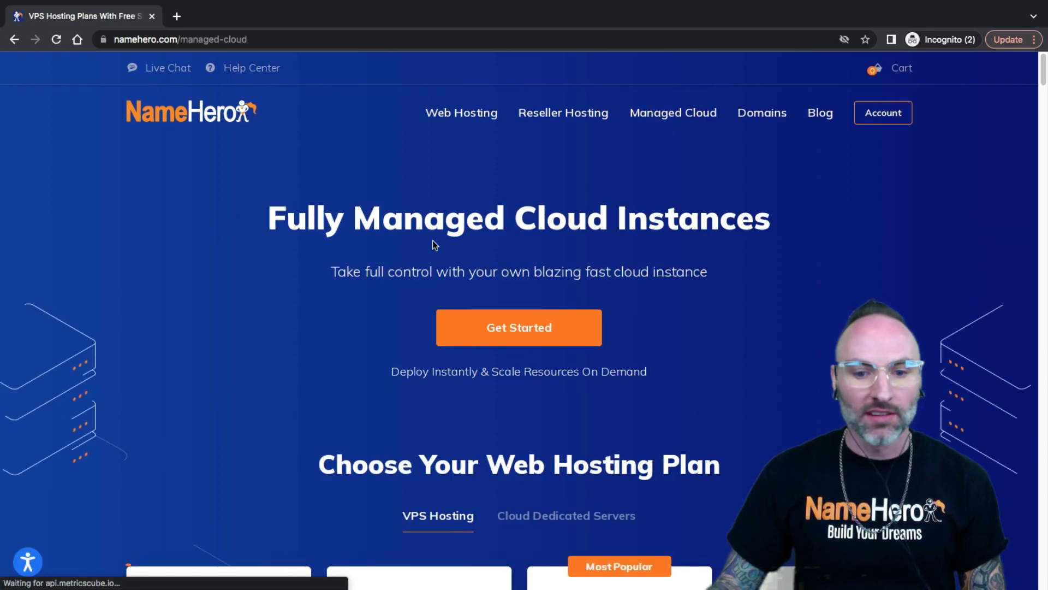
scroll(down, 3)
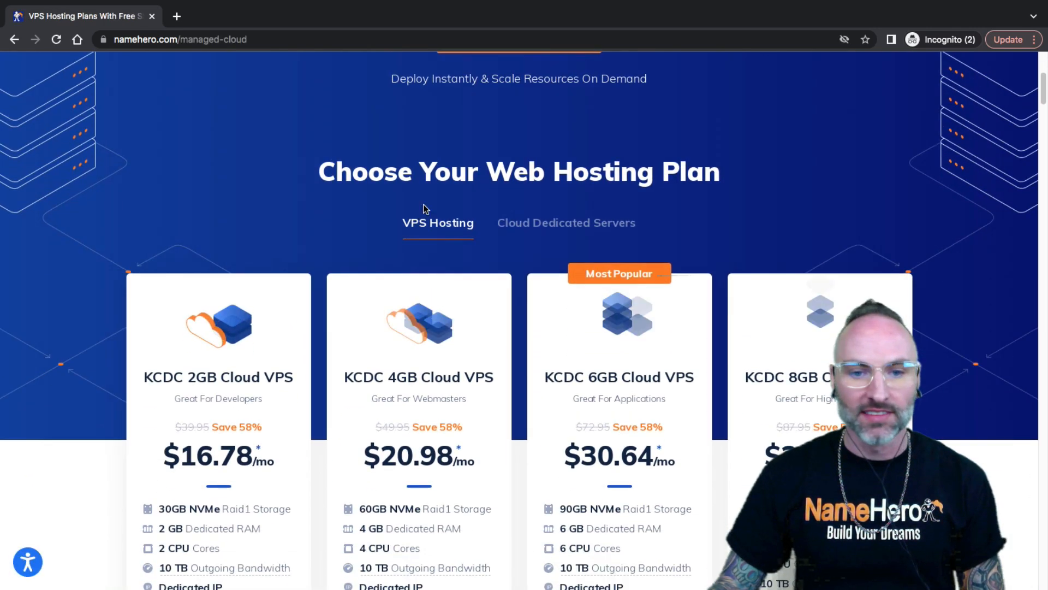
scroll(down, 3)
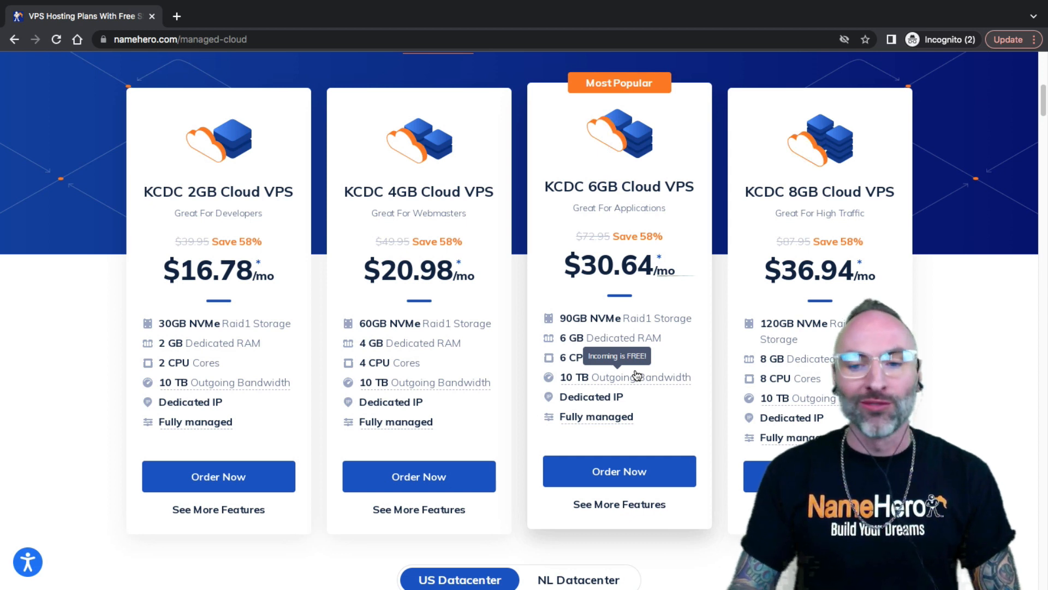
mouse_move(563, 332)
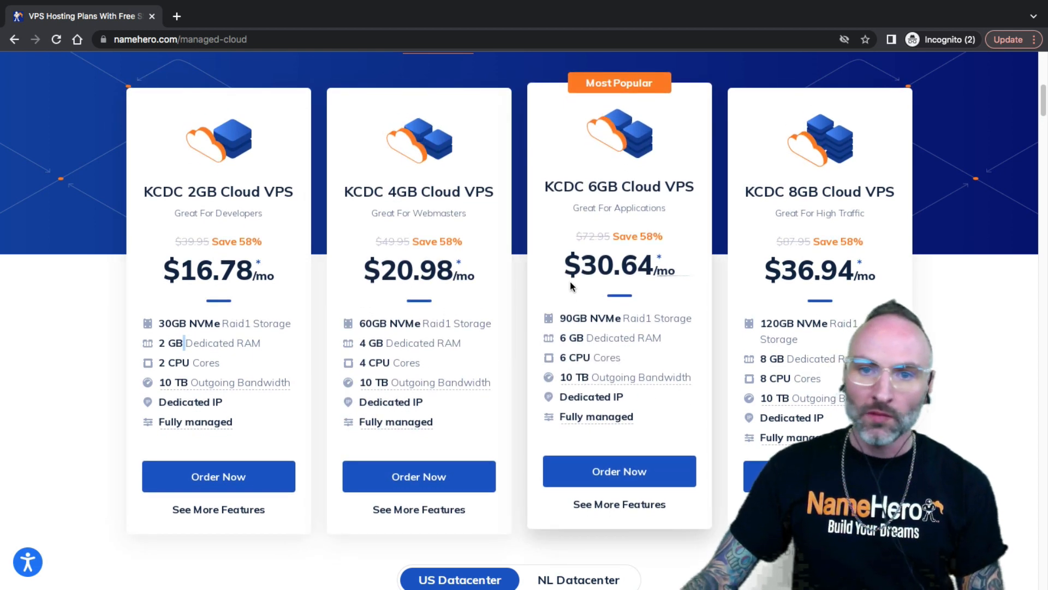
mouse_move(619, 458)
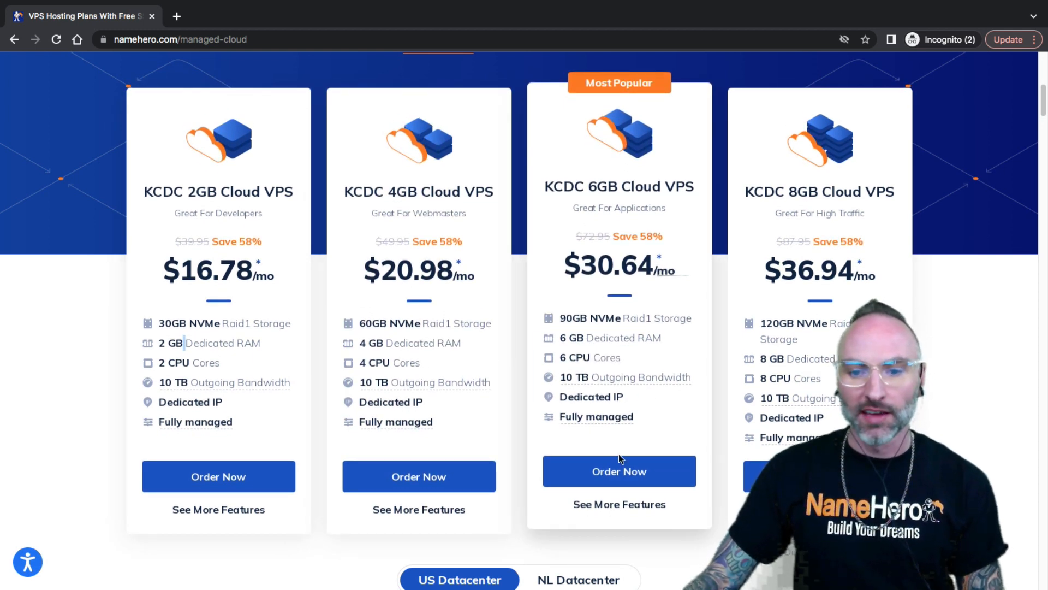
Step: Order the KCDC 6GB Cloud VPS plan to reach its Configure VPS Hosting Package page
click(618, 470)
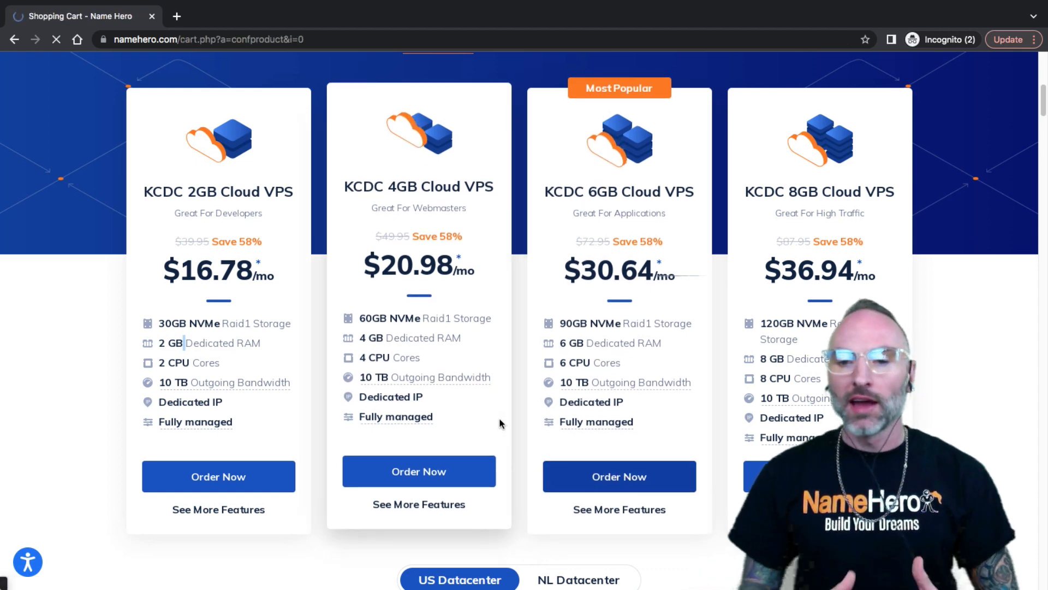
click(618, 476)
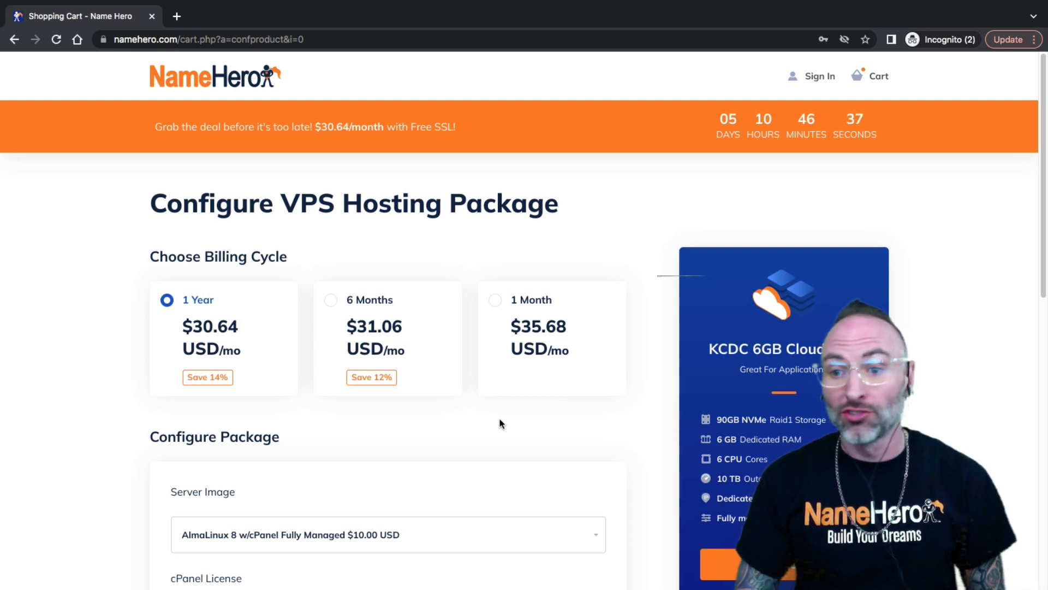
mouse_move(482, 429)
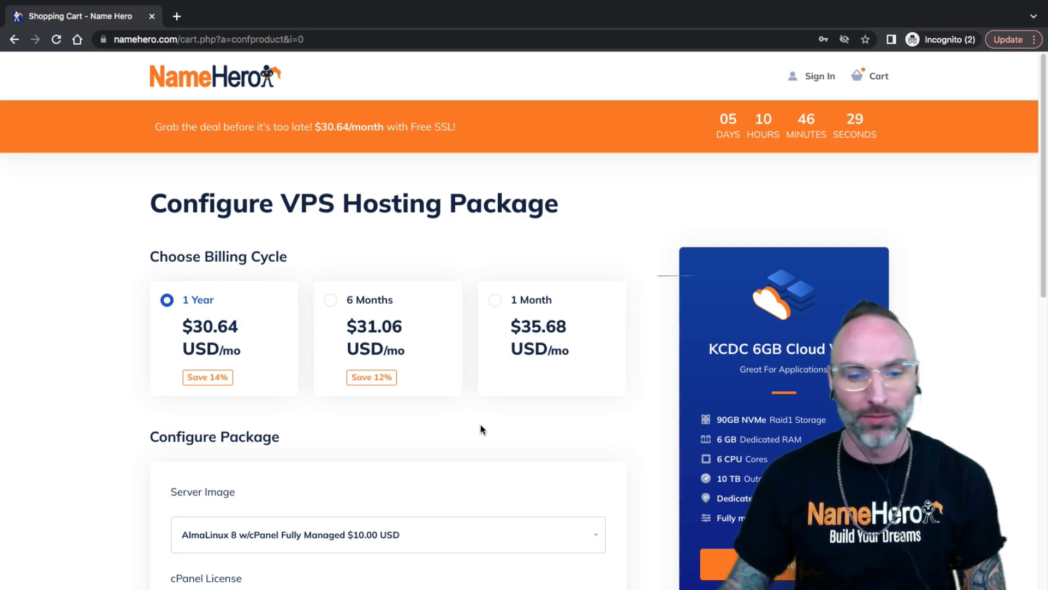
Step: Show the Backup Quota options, 100GB to 500GB, under Configure Package
scroll(down, 3)
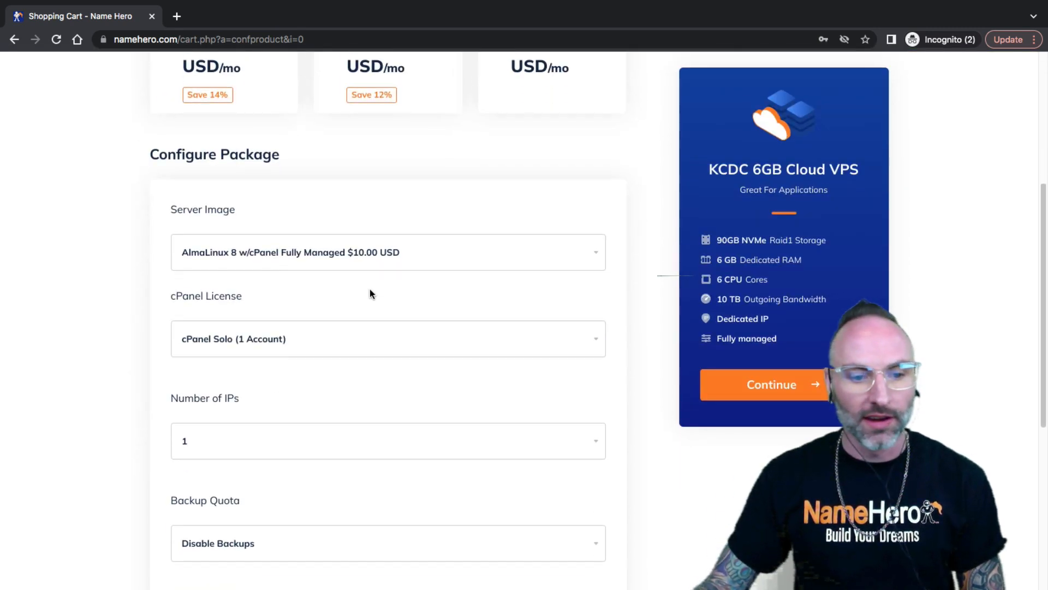
scroll(down, 3)
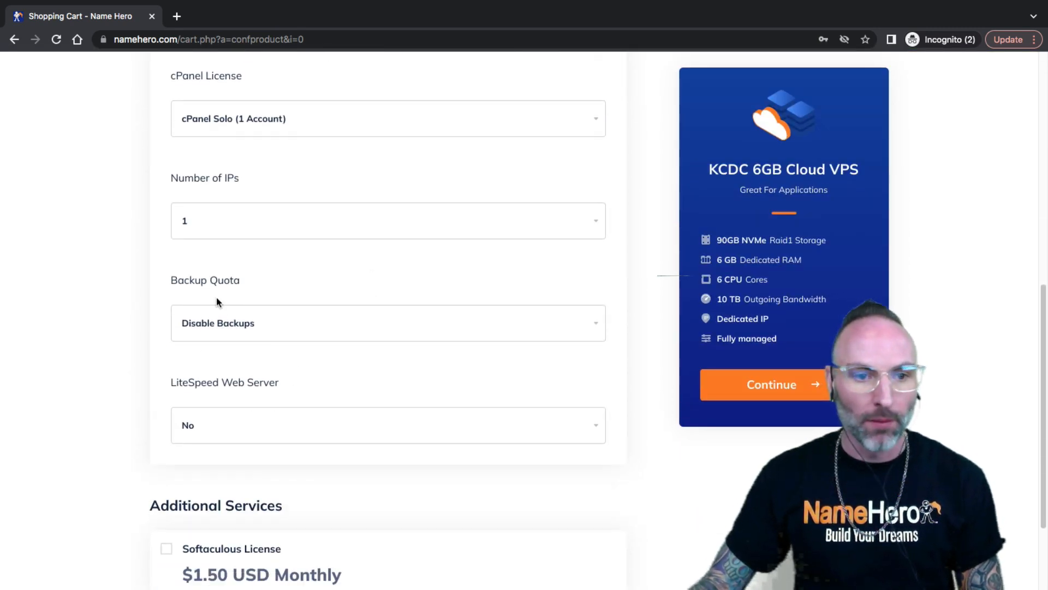
click(388, 323)
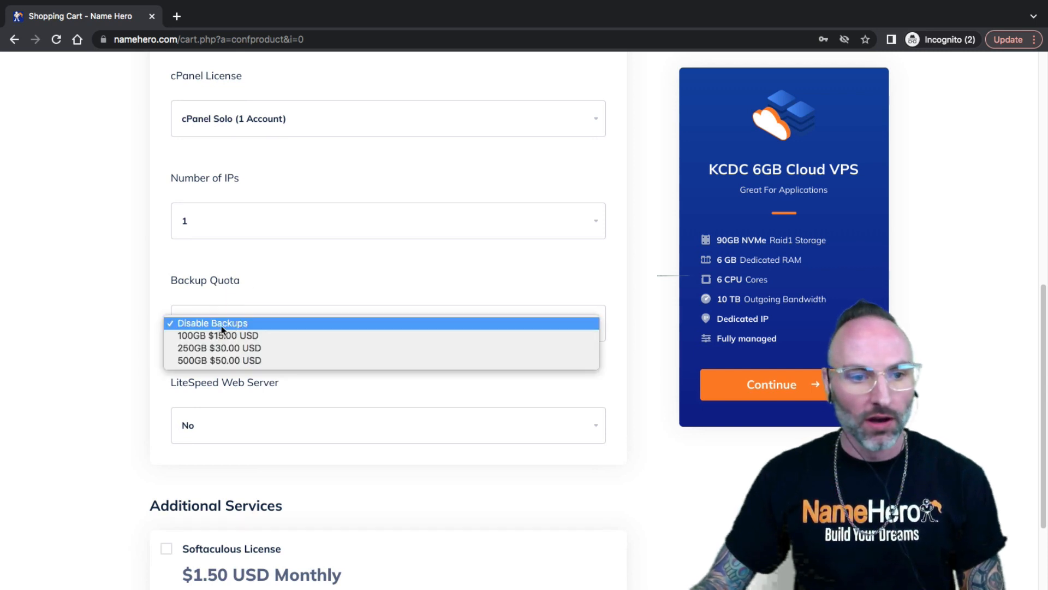
mouse_move(194, 371)
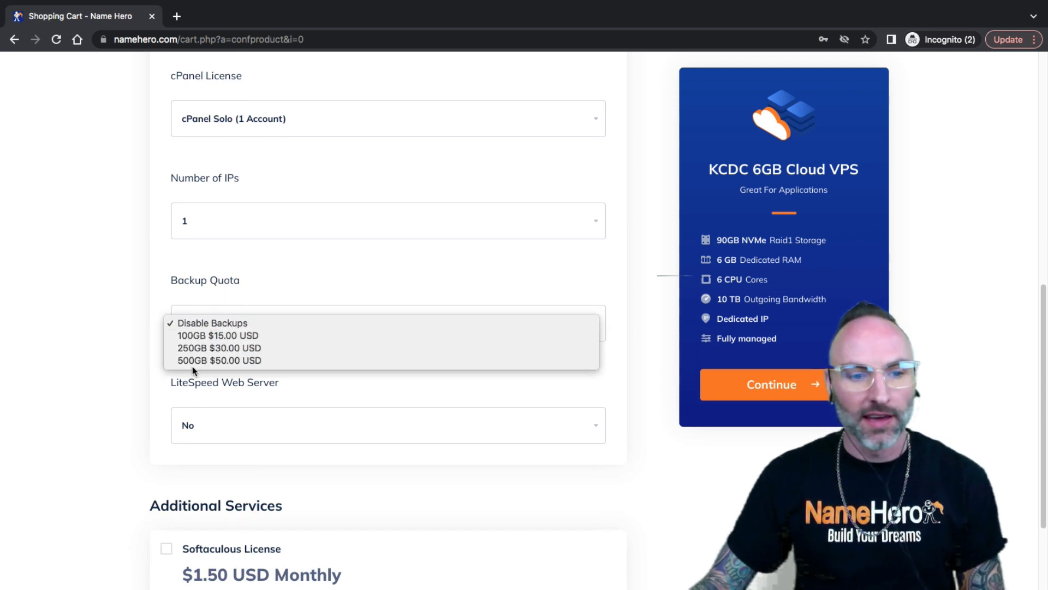
mouse_move(219, 360)
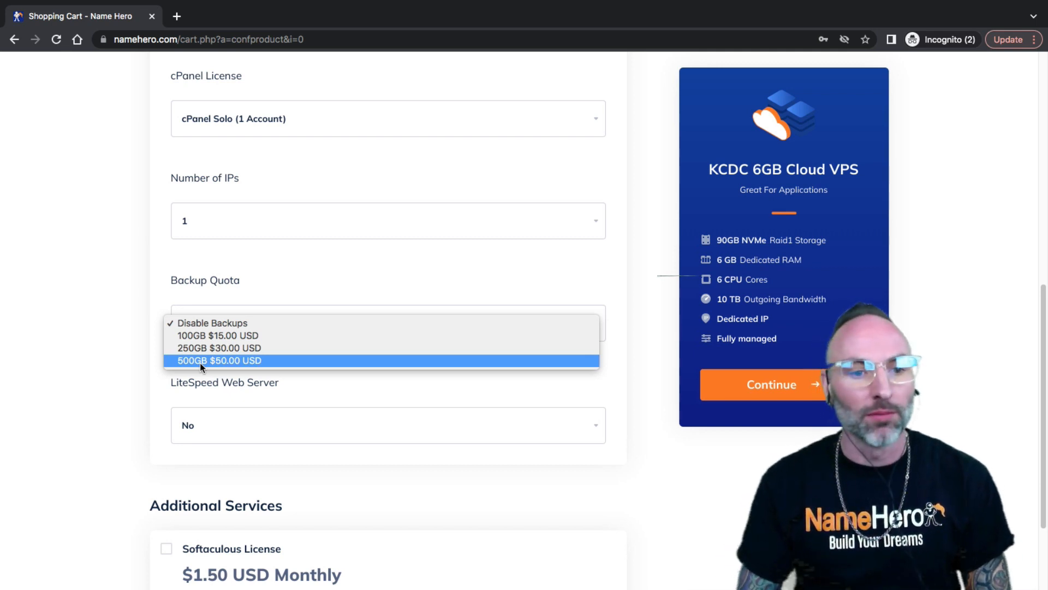
mouse_move(220, 347)
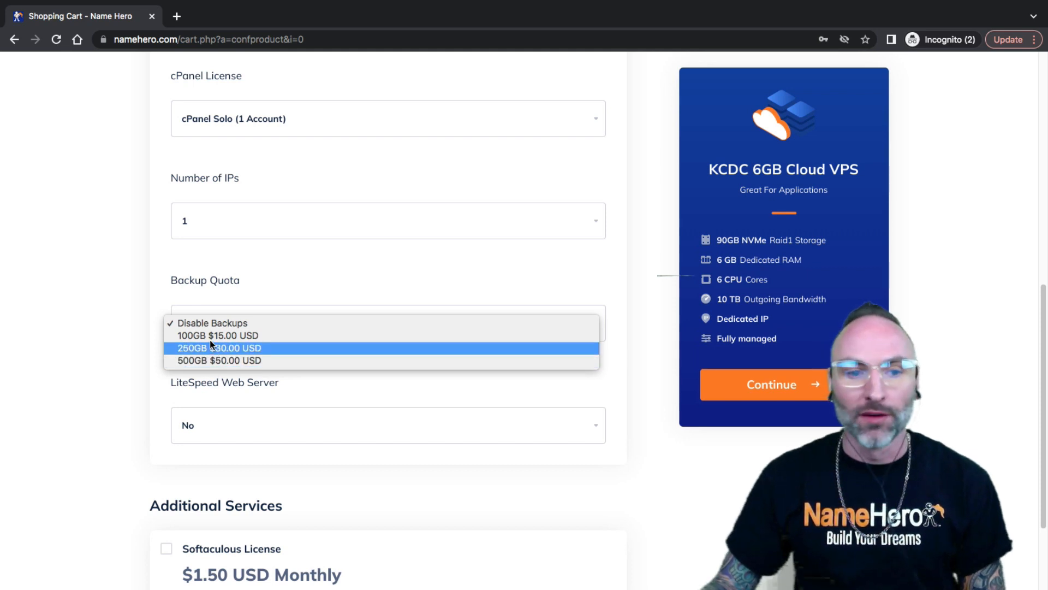
mouse_move(219, 335)
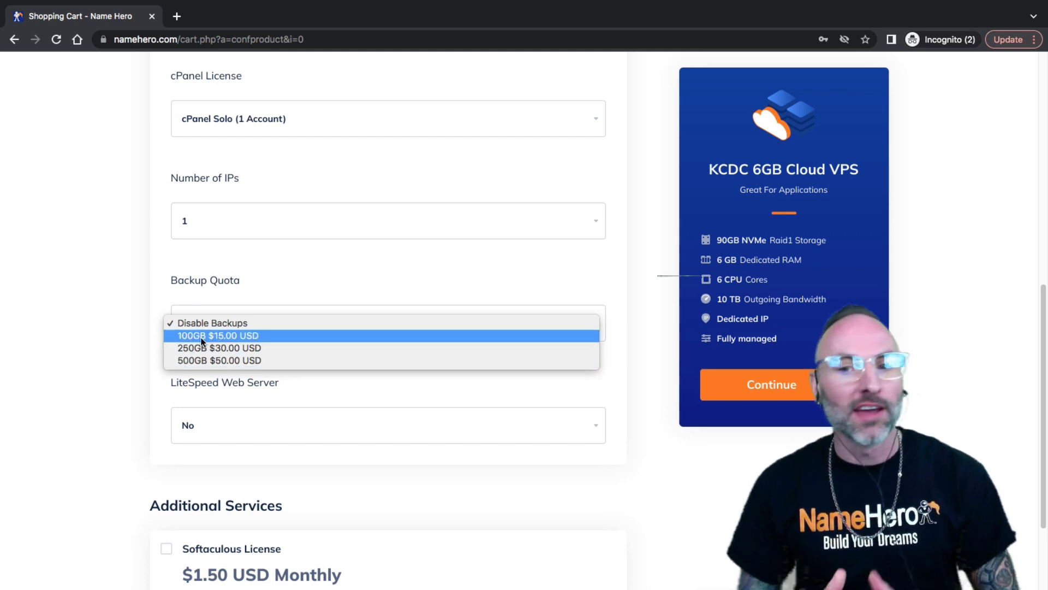
mouse_move(219, 347)
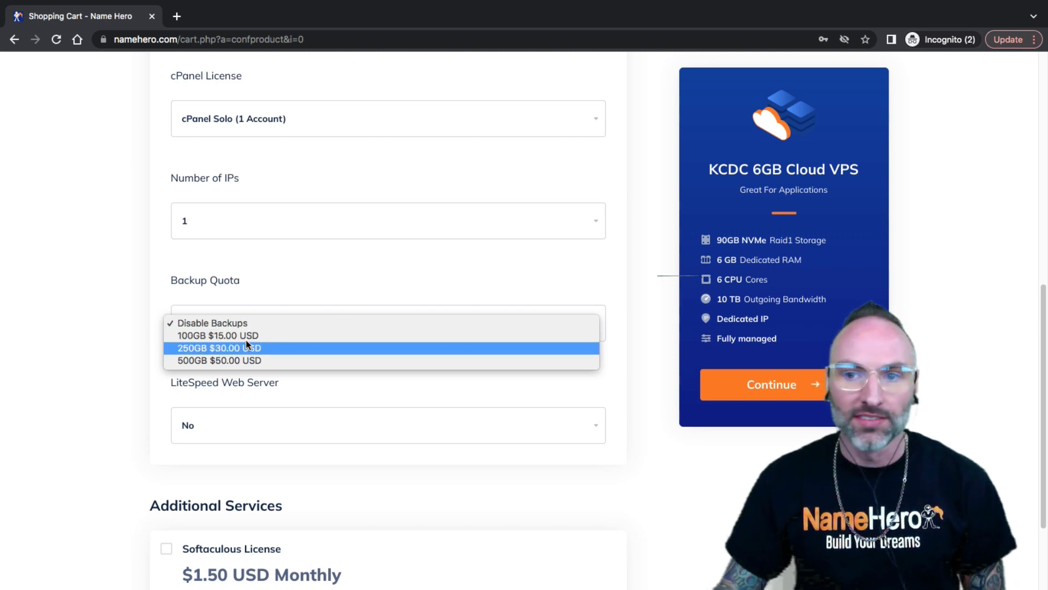
mouse_move(720, 246)
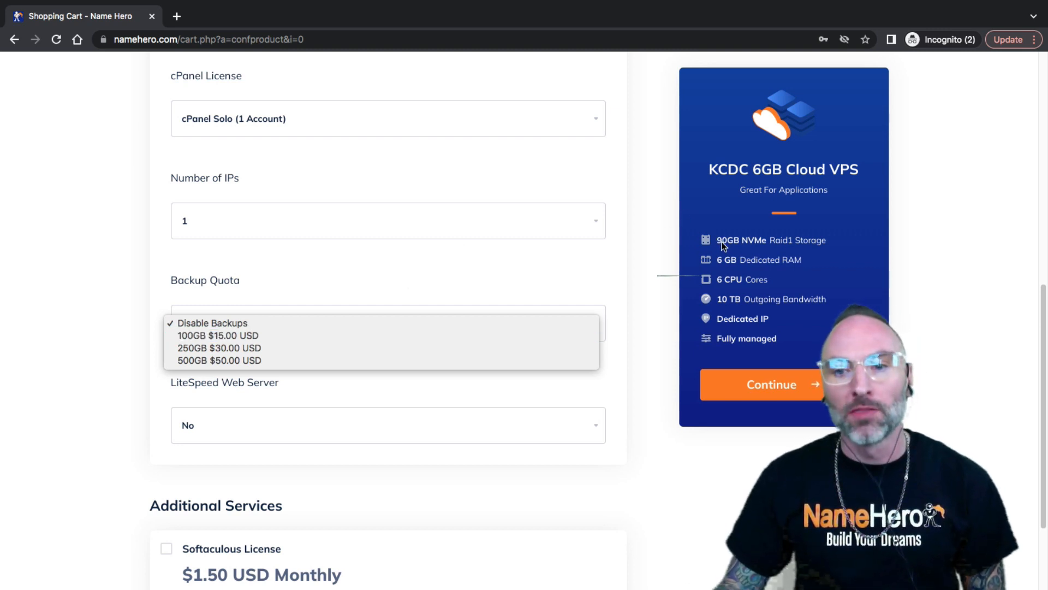
mouse_move(728, 248)
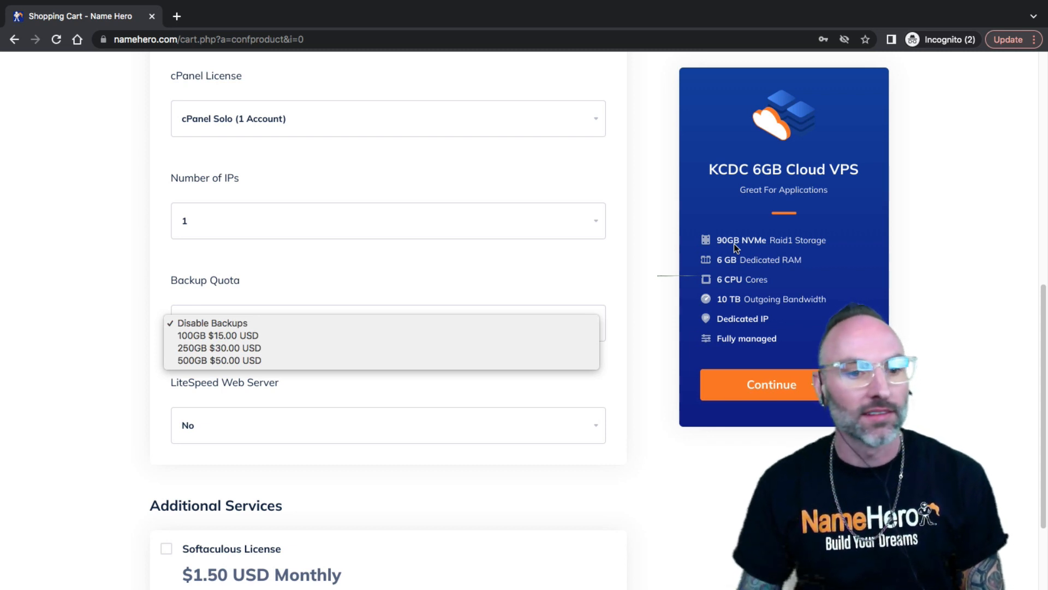
mouse_move(291, 336)
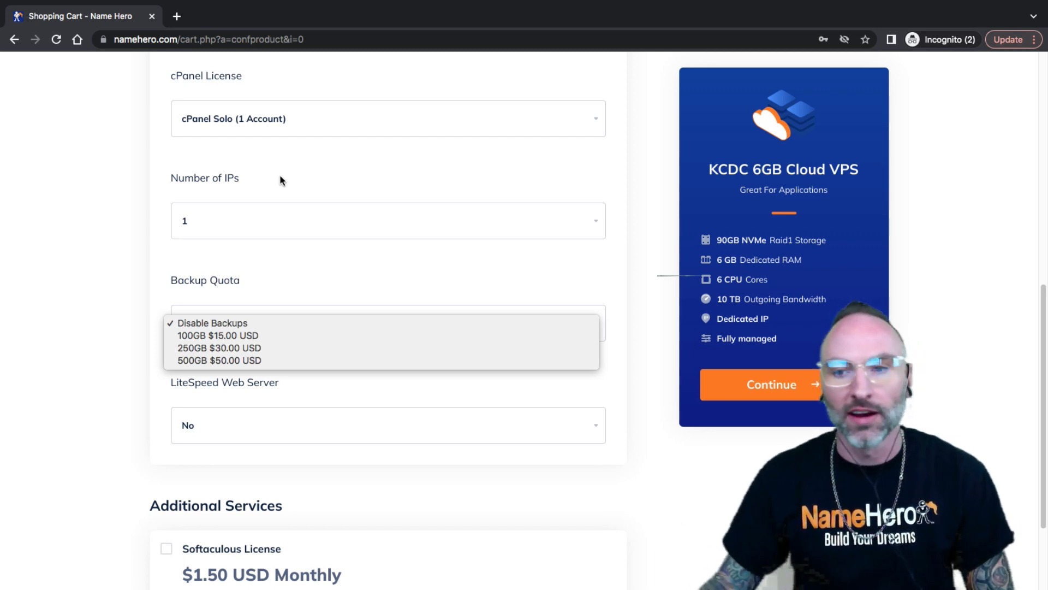
mouse_move(364, 335)
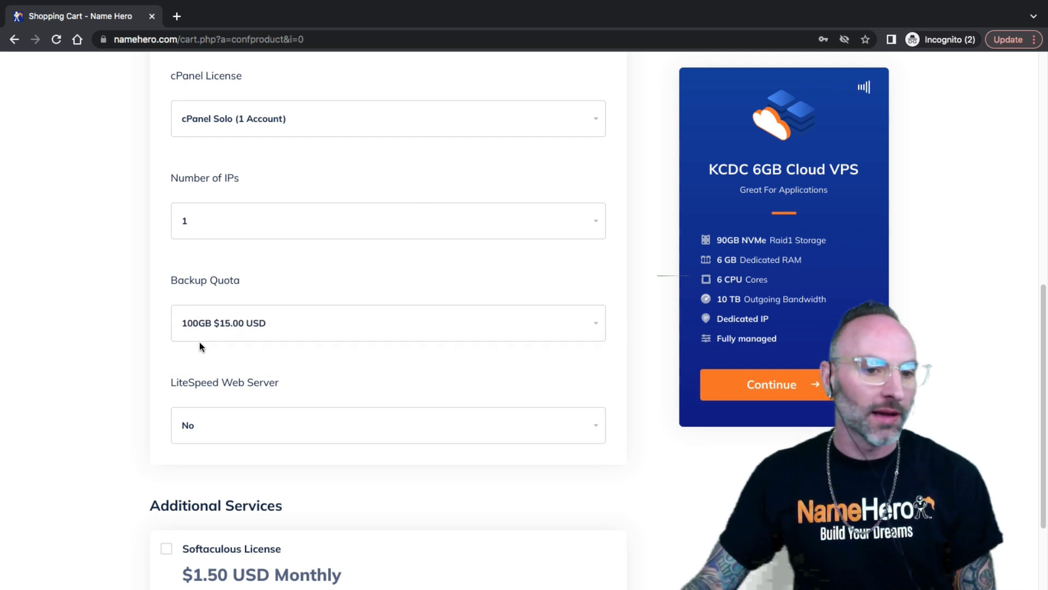
mouse_move(202, 326)
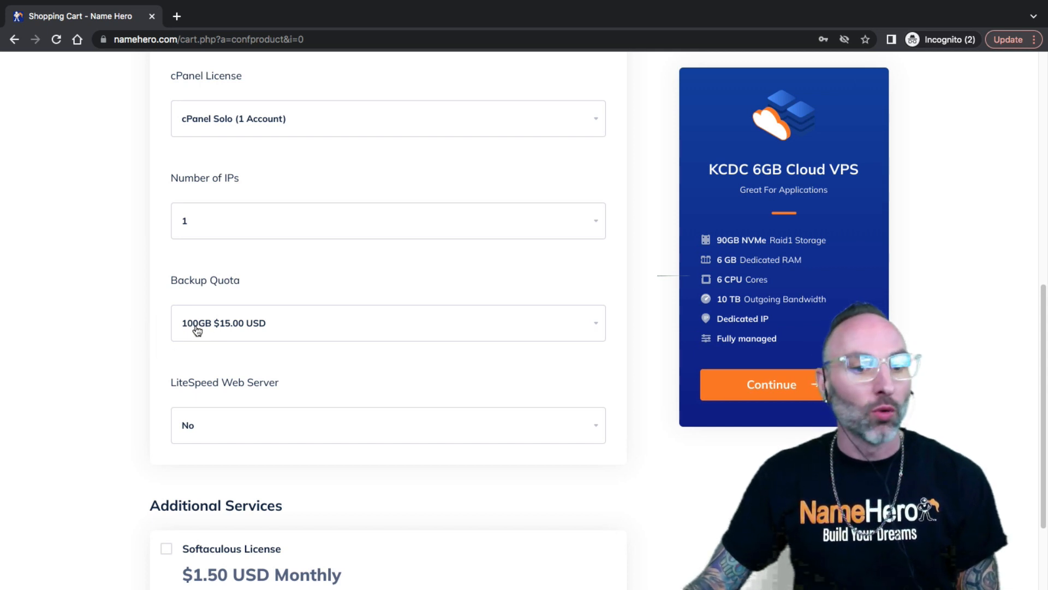
Step: Keep the 100GB backup quota at $15.00 USD for the KCDC 6GB VPS order
click(387, 323)
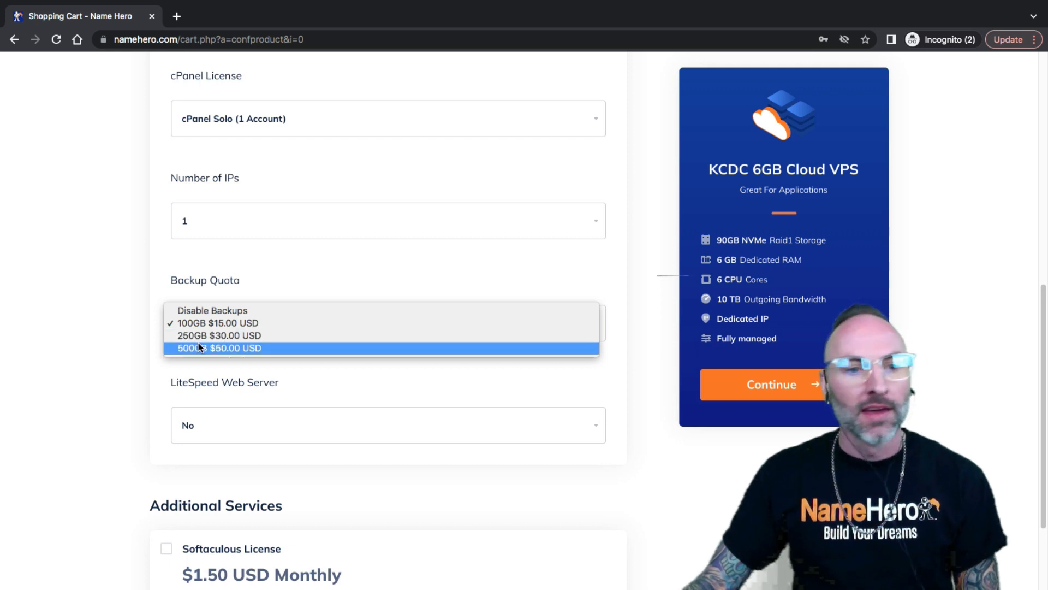
mouse_move(217, 323)
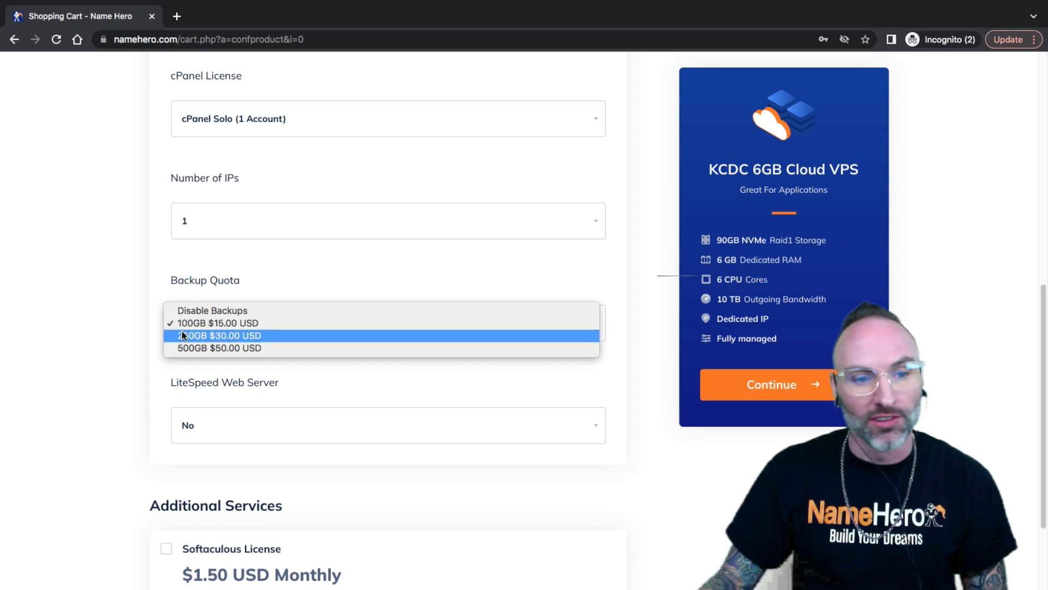
mouse_move(218, 347)
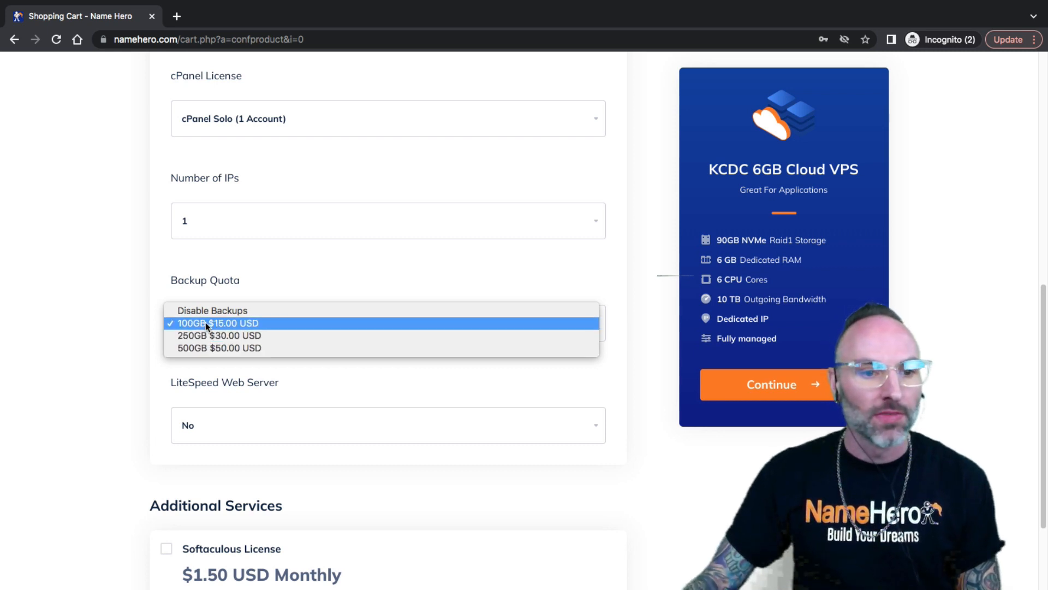
click(218, 323)
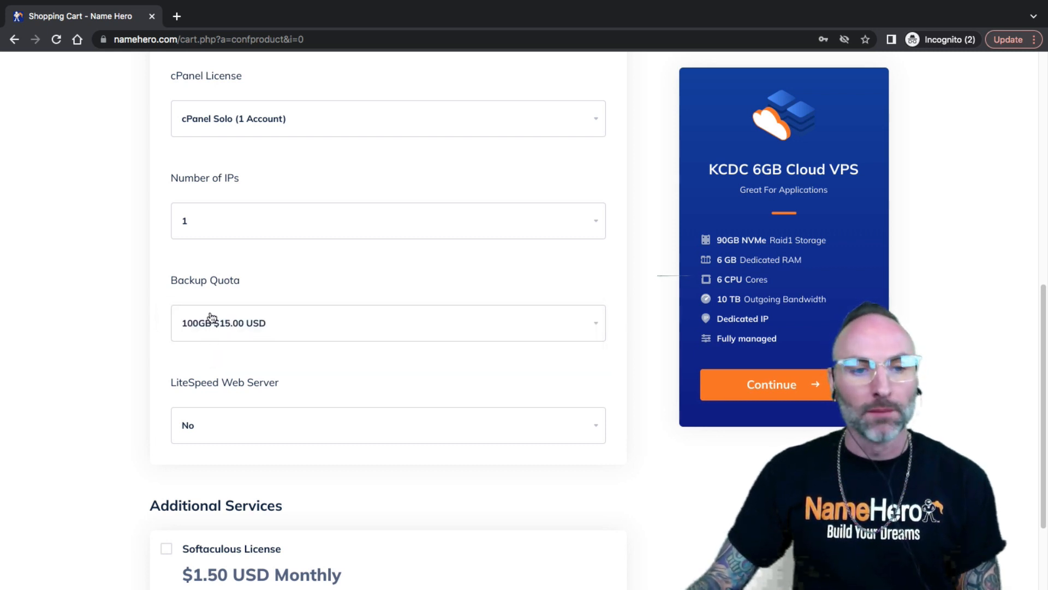
Step: Look over the package configuration page and return to the NameHero homepage
scroll(down, 3)
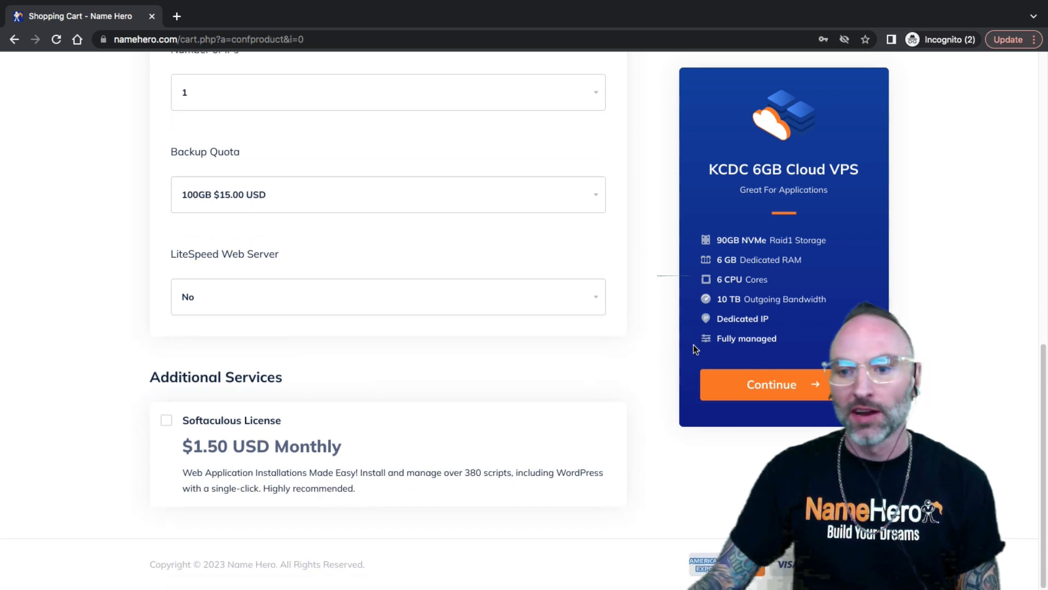
scroll(up, 3)
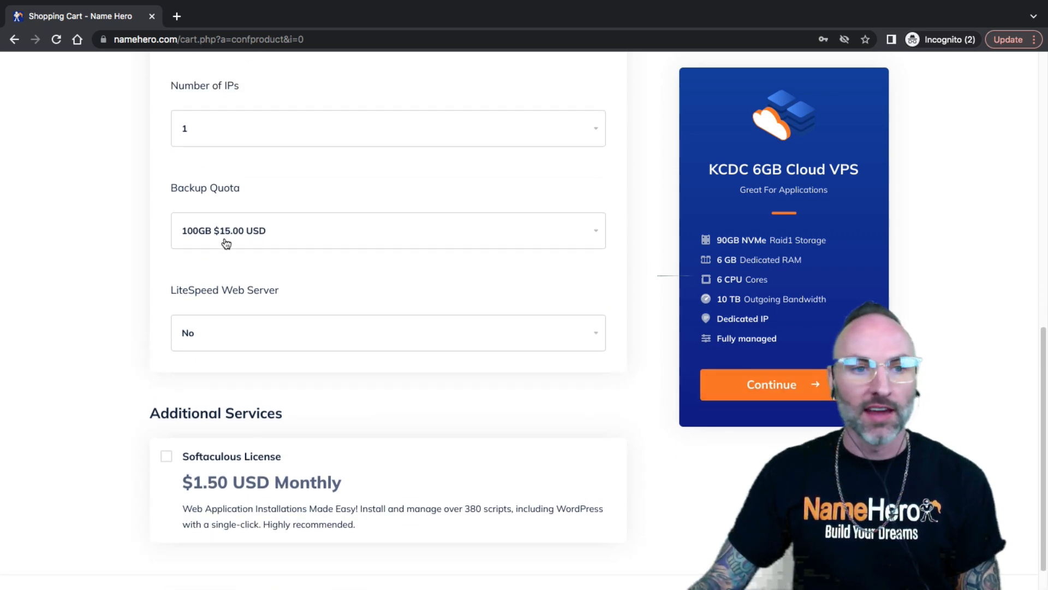
scroll(up, 3)
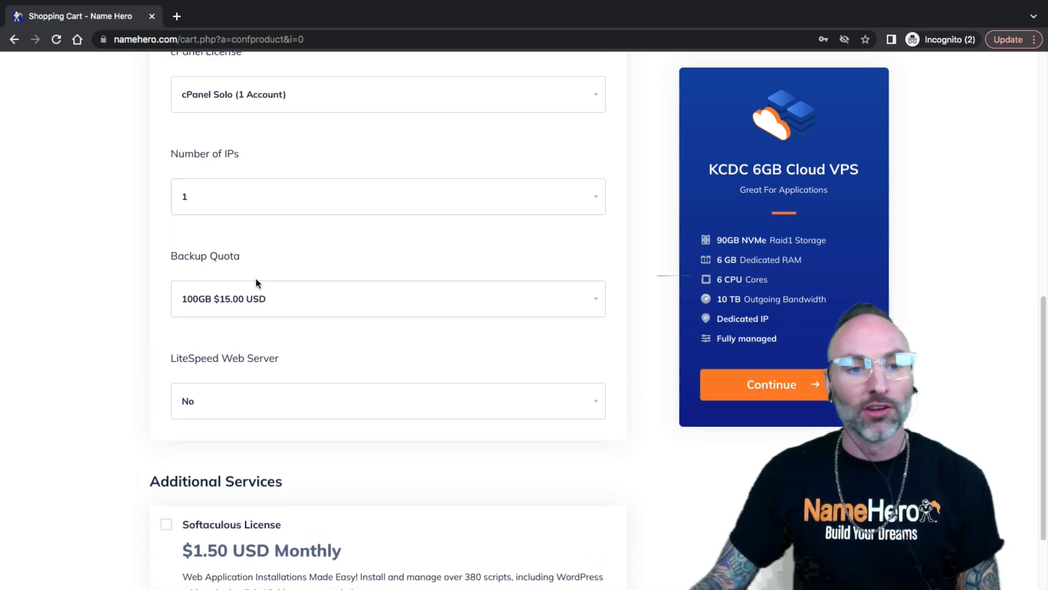
scroll(up, 3)
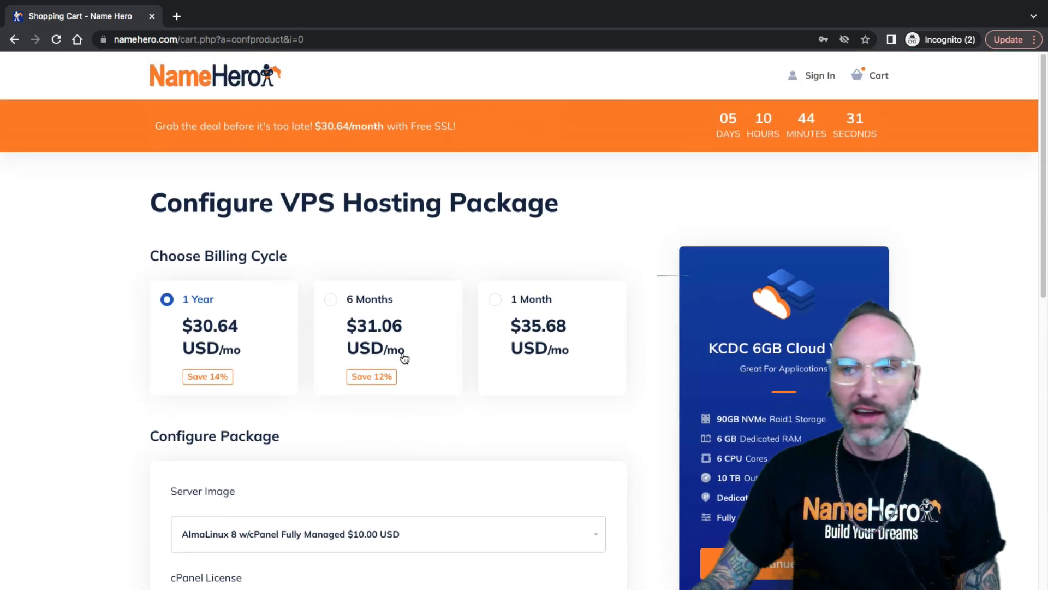
scroll(down, 3)
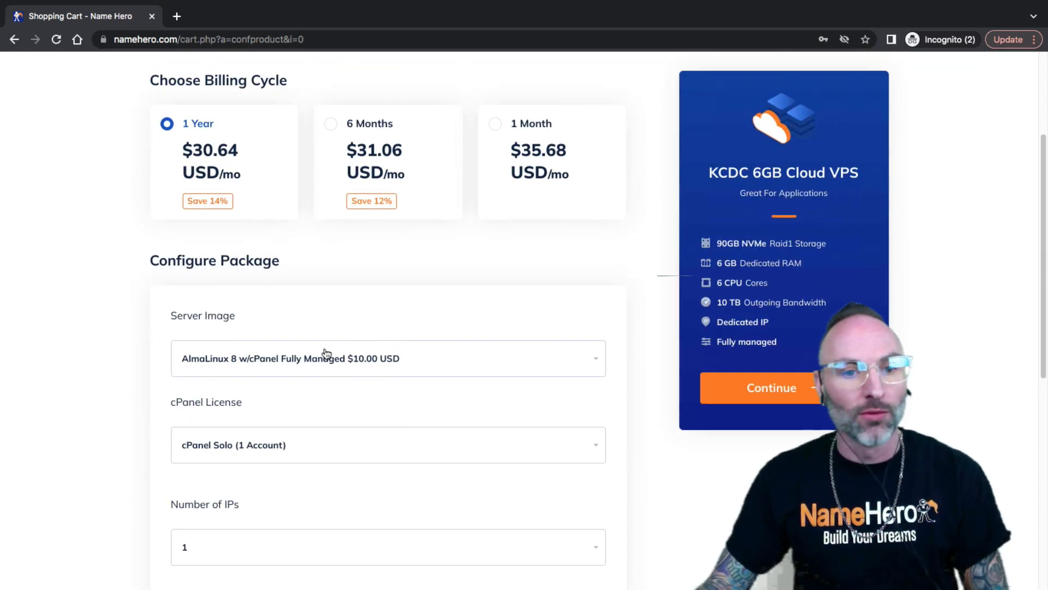
scroll(down, 3)
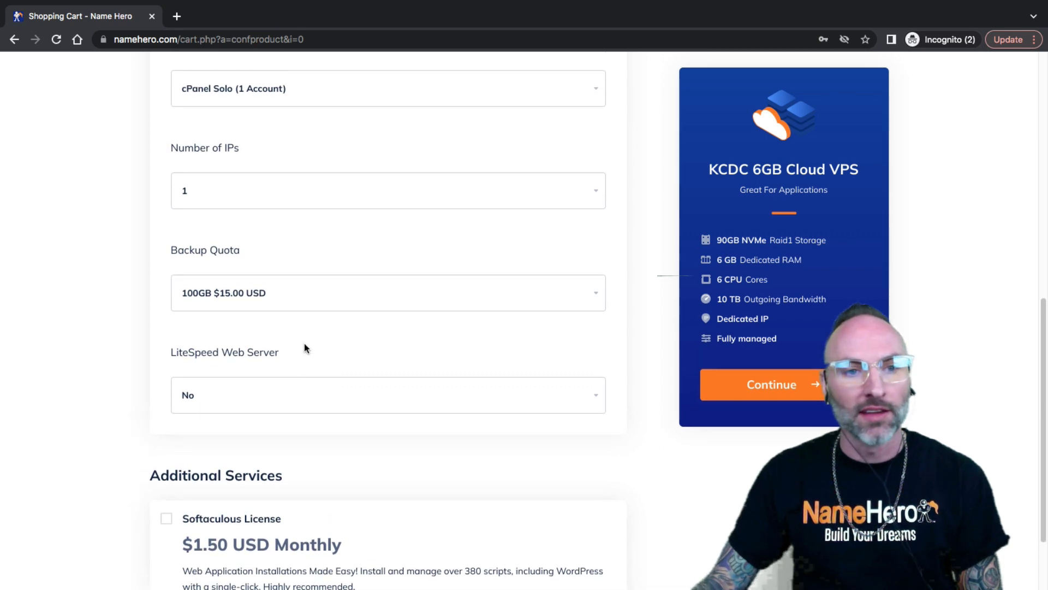
scroll(up, 3)
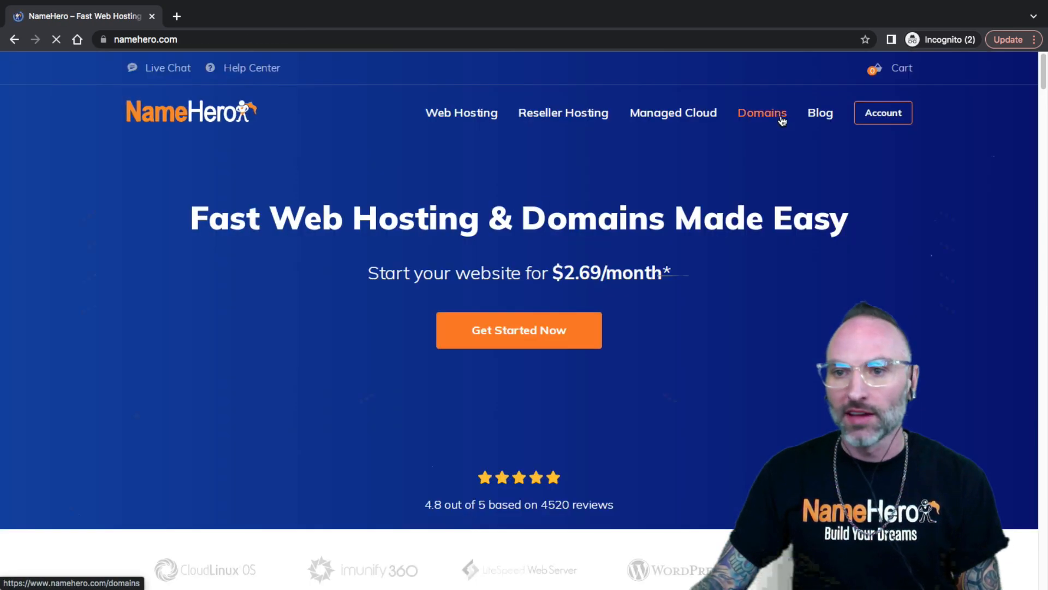
click(882, 112)
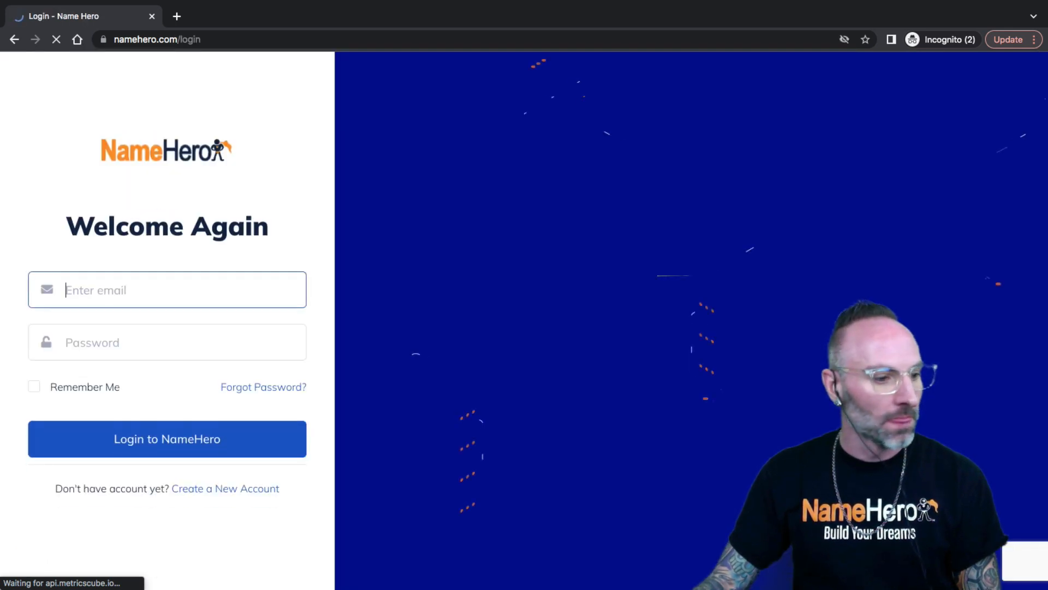
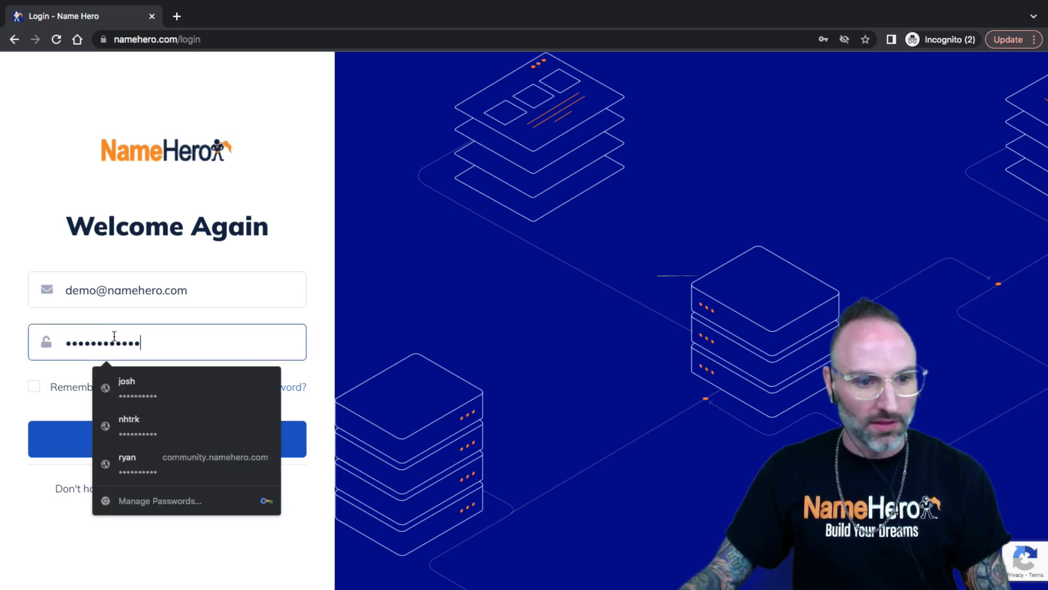
click(166, 439)
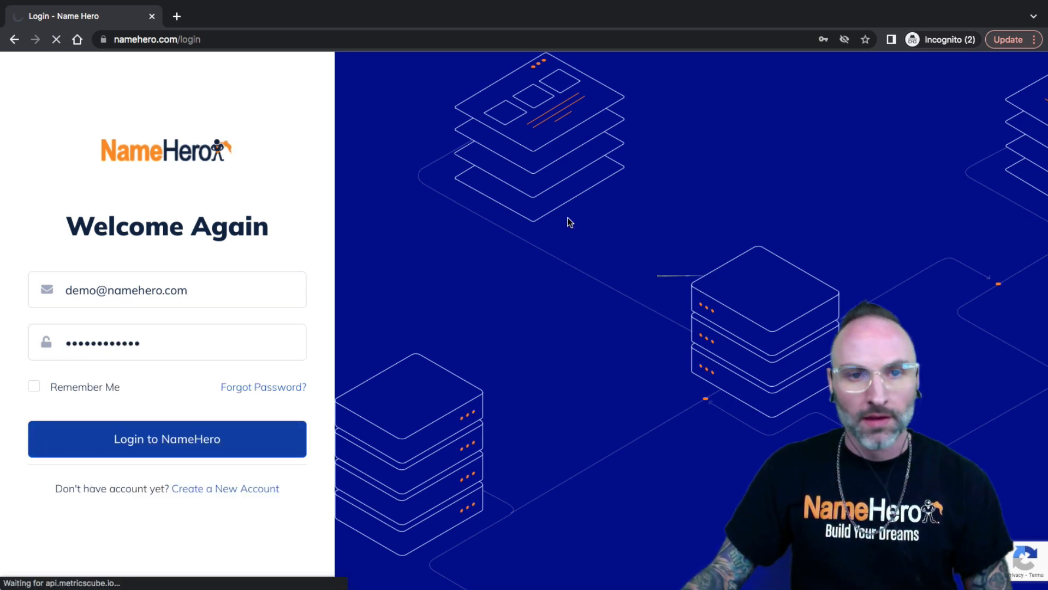
click(166, 438)
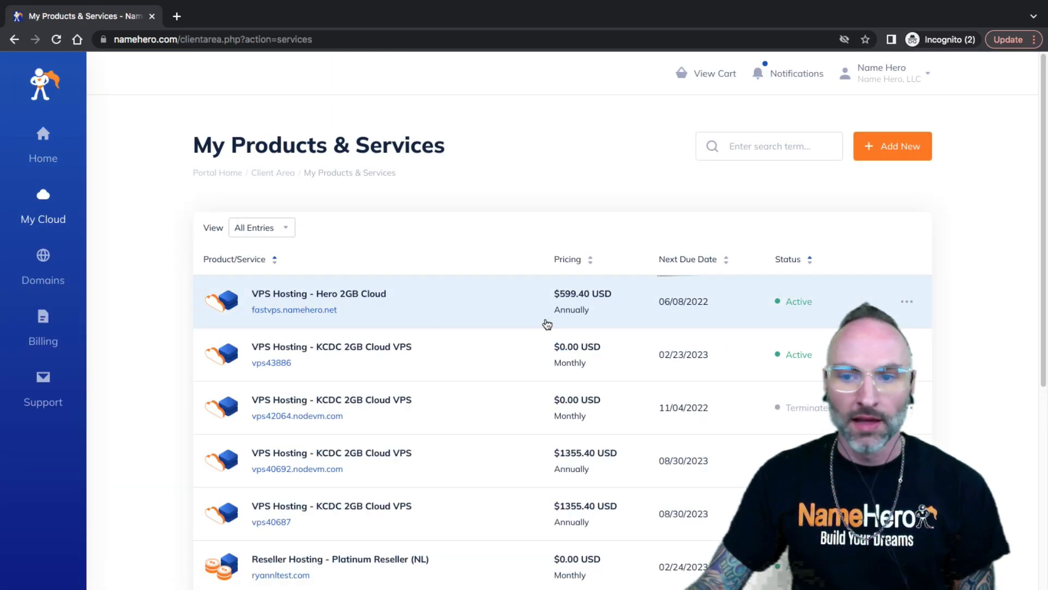
mouse_move(305, 354)
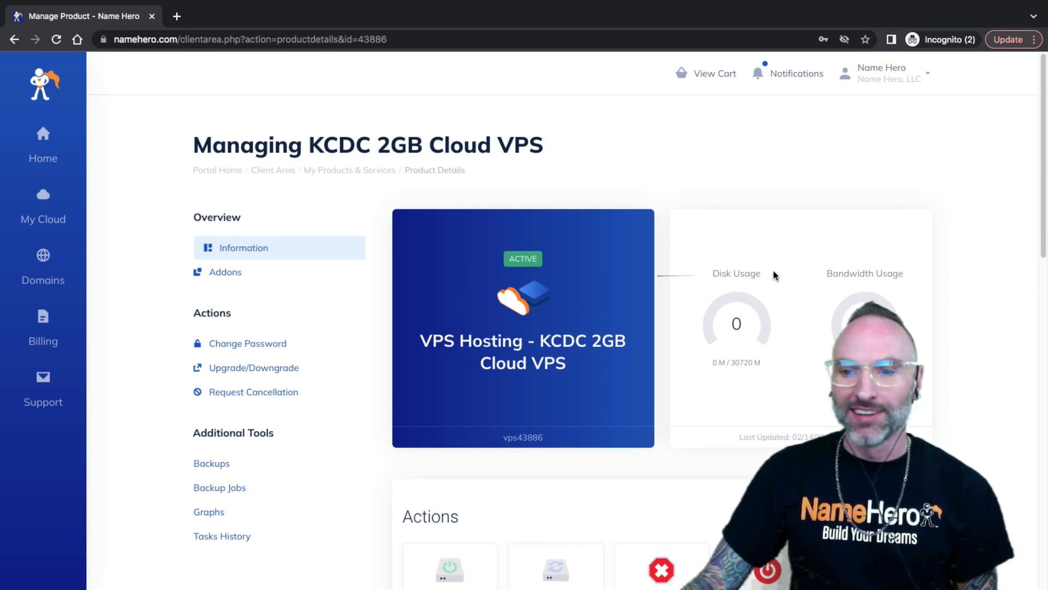
mouse_move(650, 344)
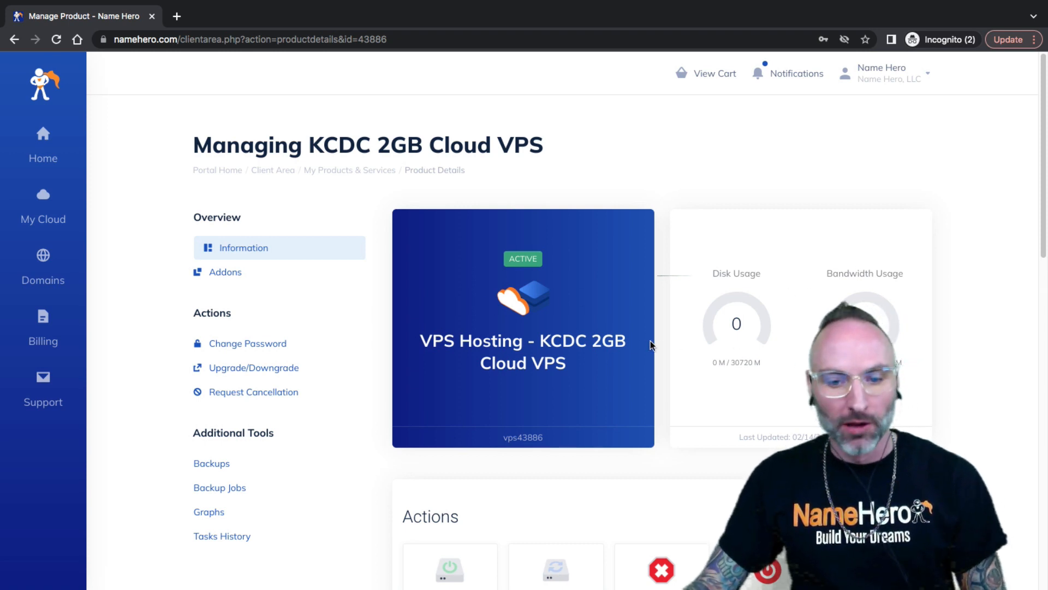
Step: Show the Additional Tools section of the KCDC 2GB Cloud VPS product page
scroll(down, 3)
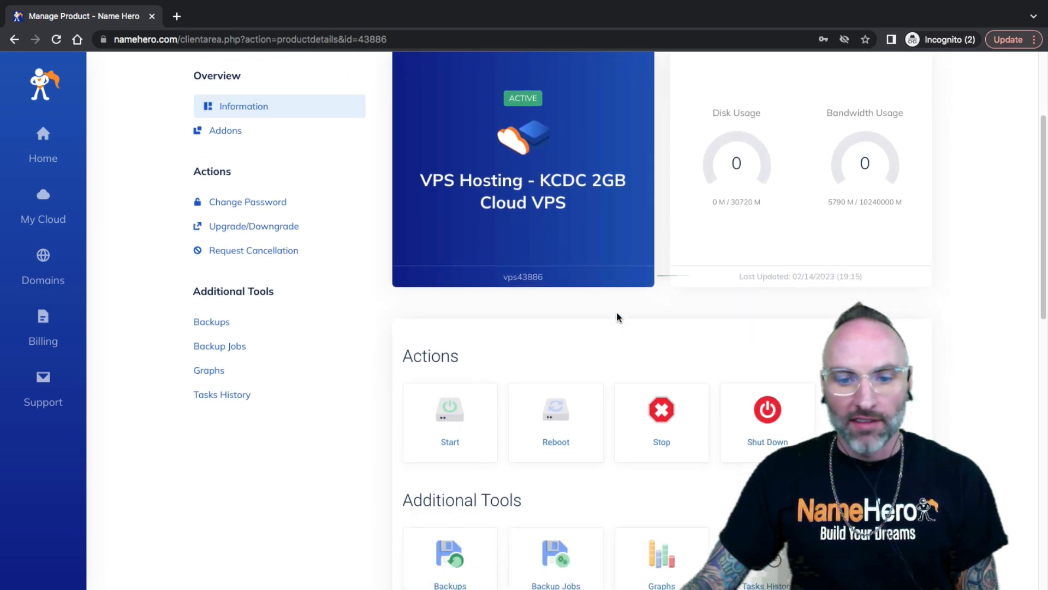
scroll(down, 3)
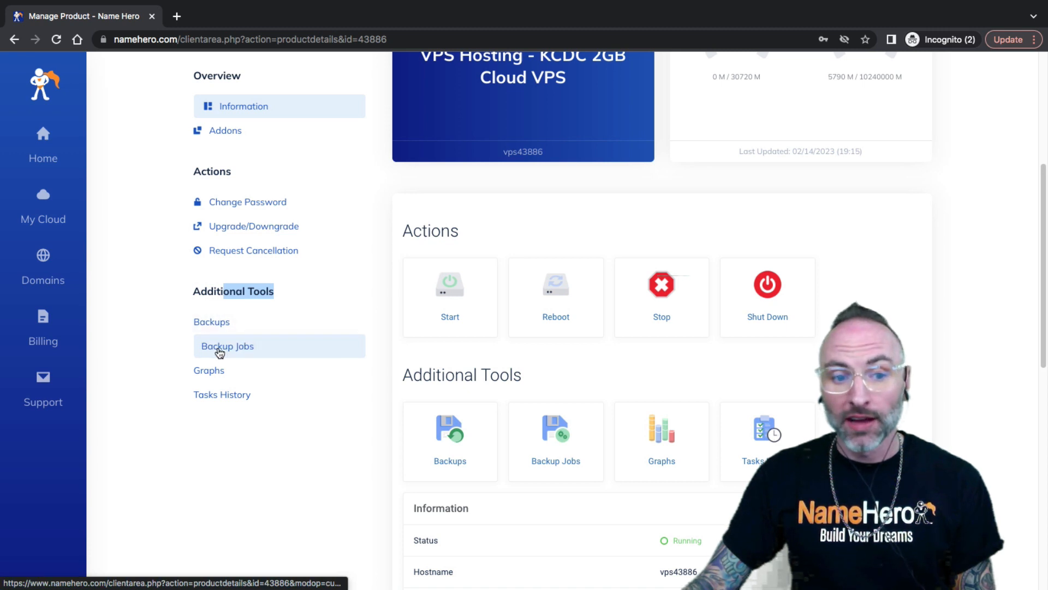
mouse_move(229, 394)
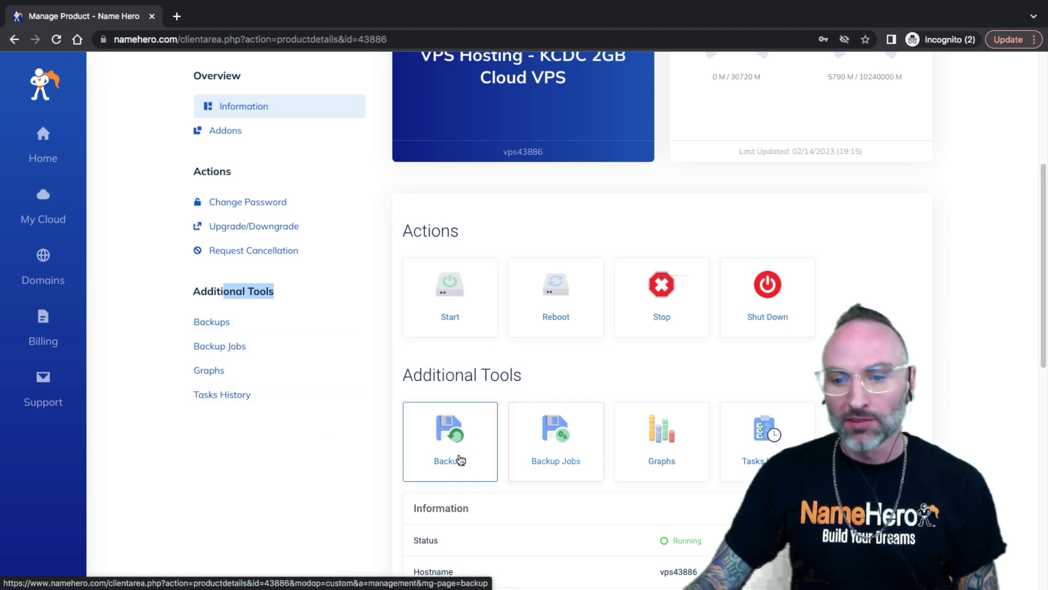
mouse_move(520, 471)
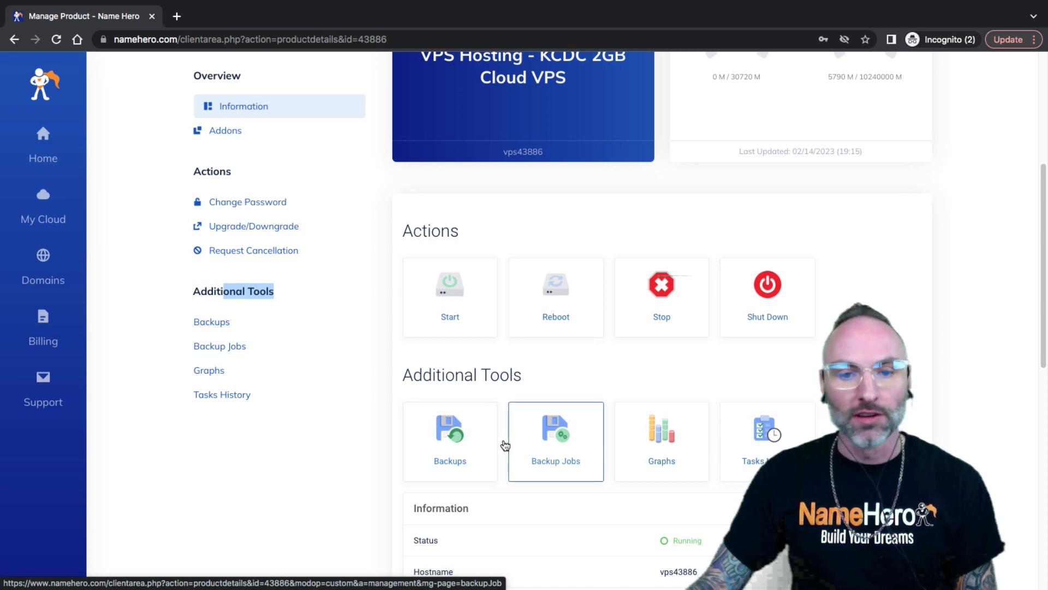
mouse_move(450, 440)
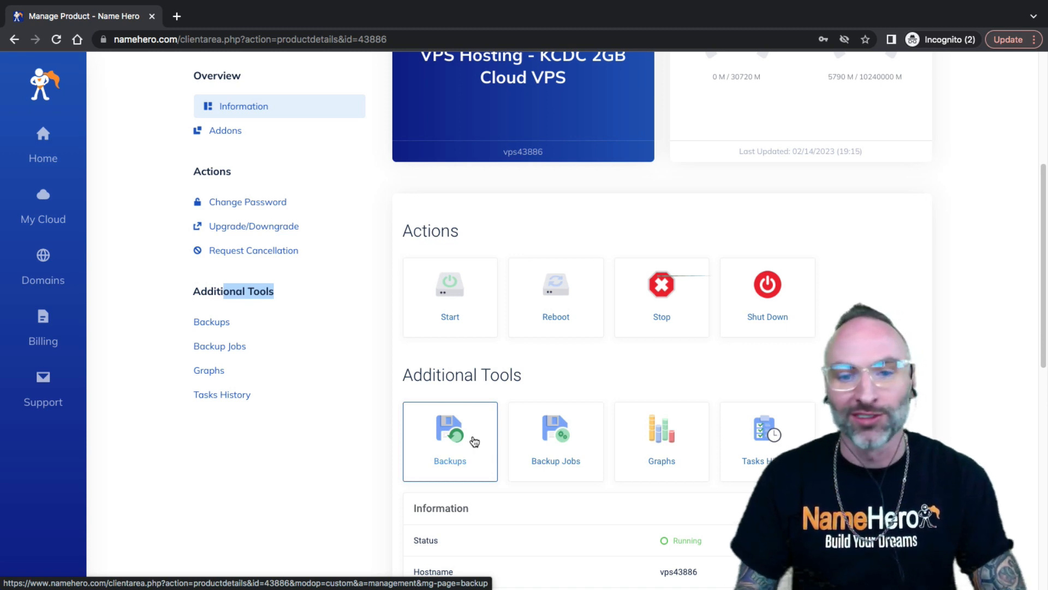
mouse_move(477, 496)
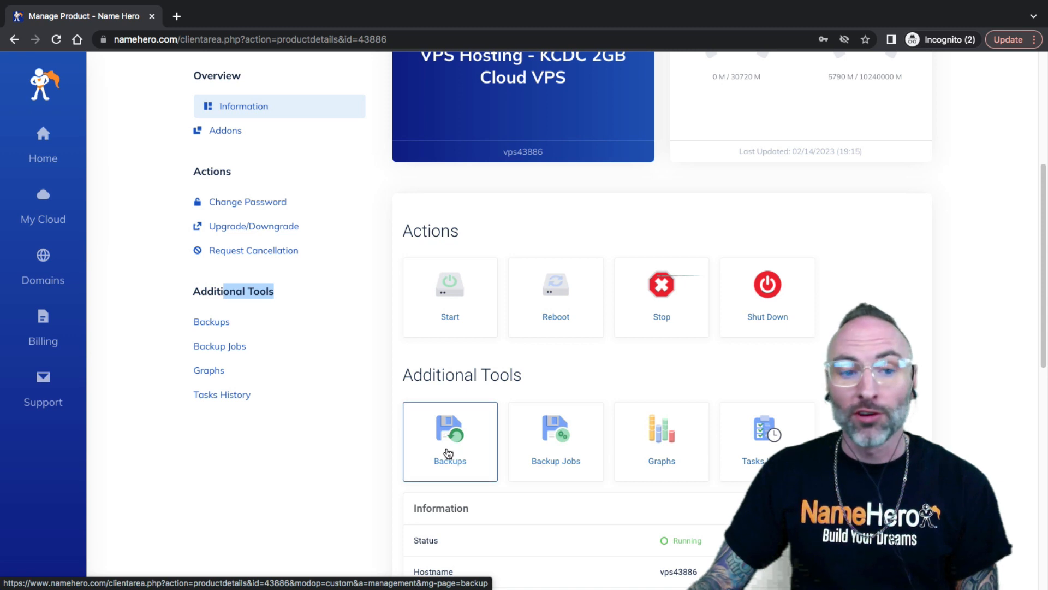
Step: Open the Backups tool for the KCDC 2GB Cloud VPS, showing no backups yet
click(450, 441)
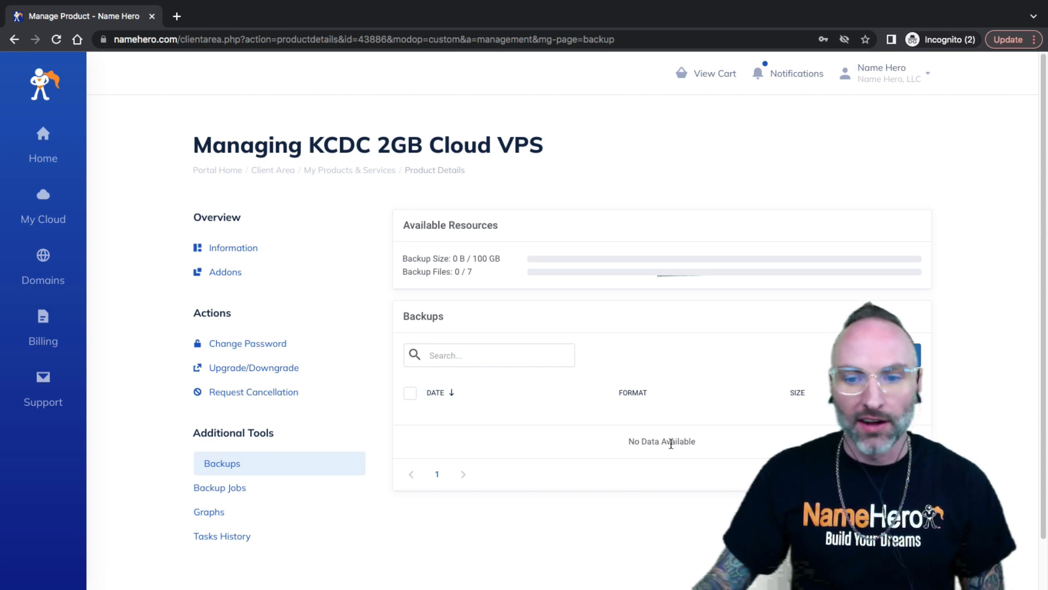
mouse_move(730, 413)
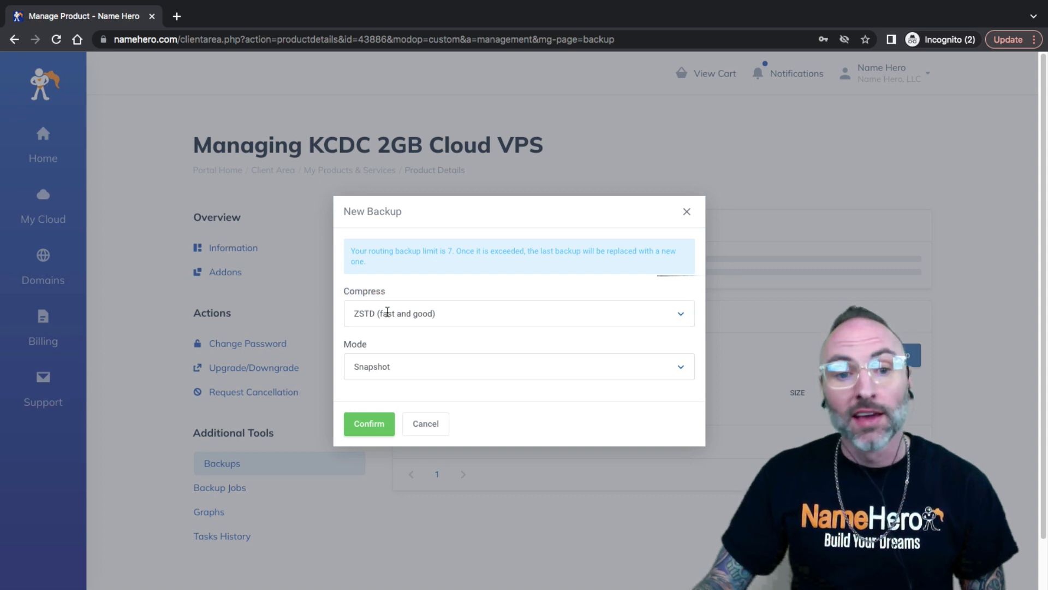
Step: Create a new backup with ZSTD compression and Snapshot mode, and confirm it
scroll(up, 3)
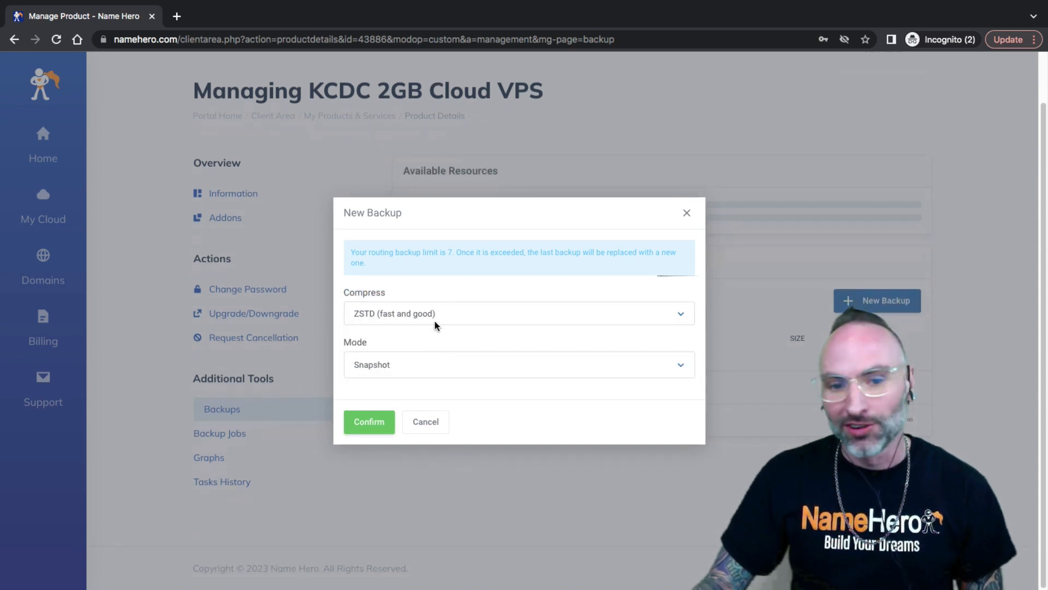
click(519, 313)
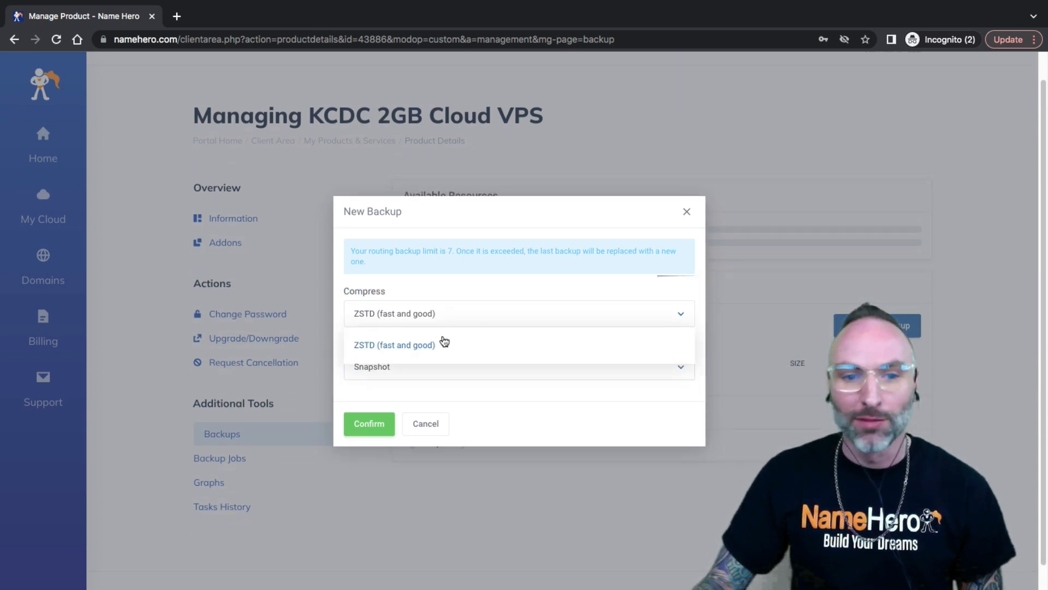
mouse_move(550, 309)
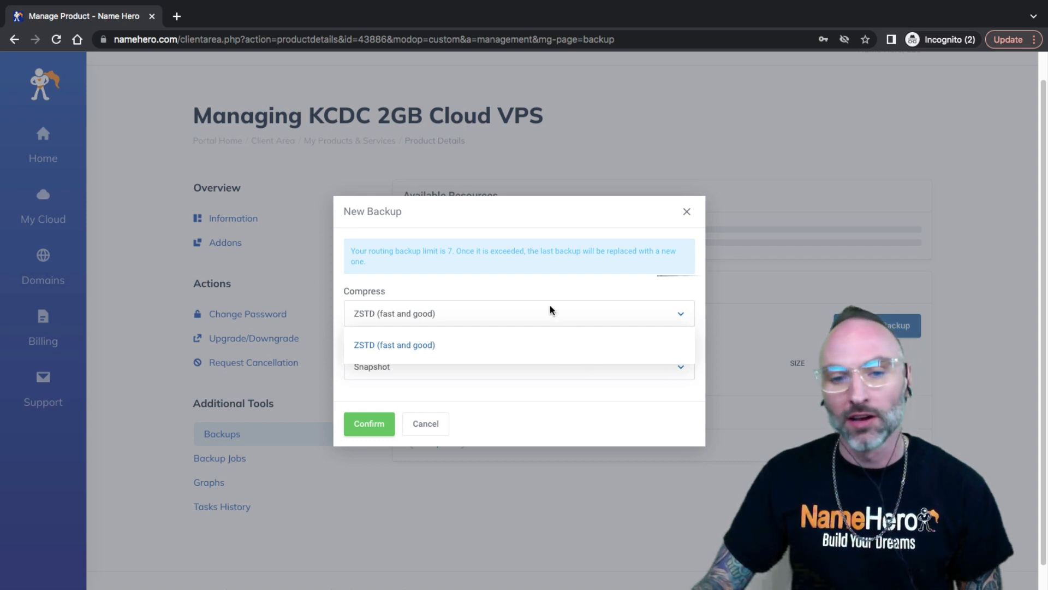
click(395, 344)
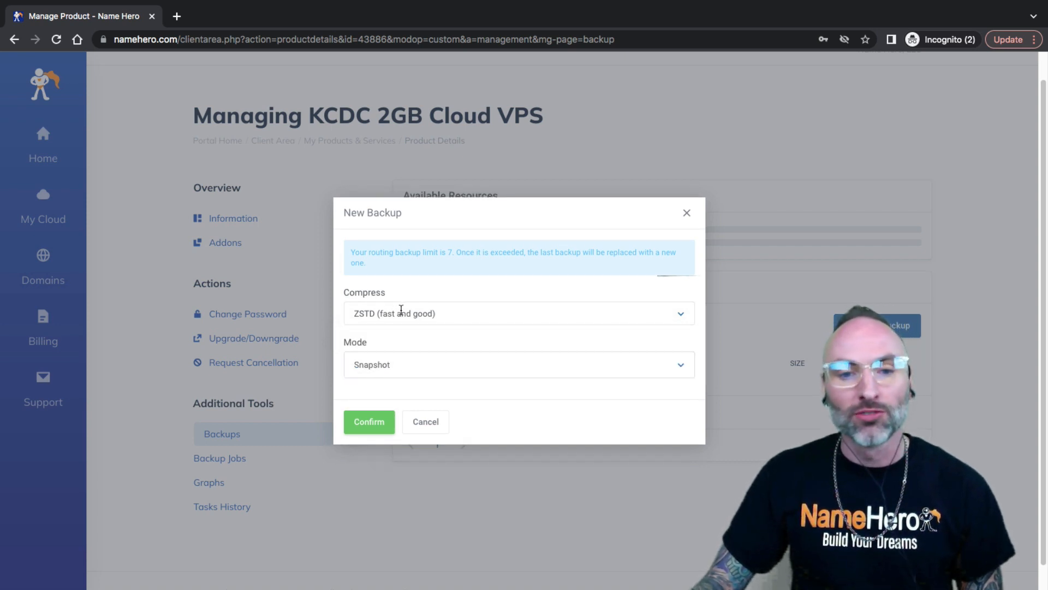
click(517, 313)
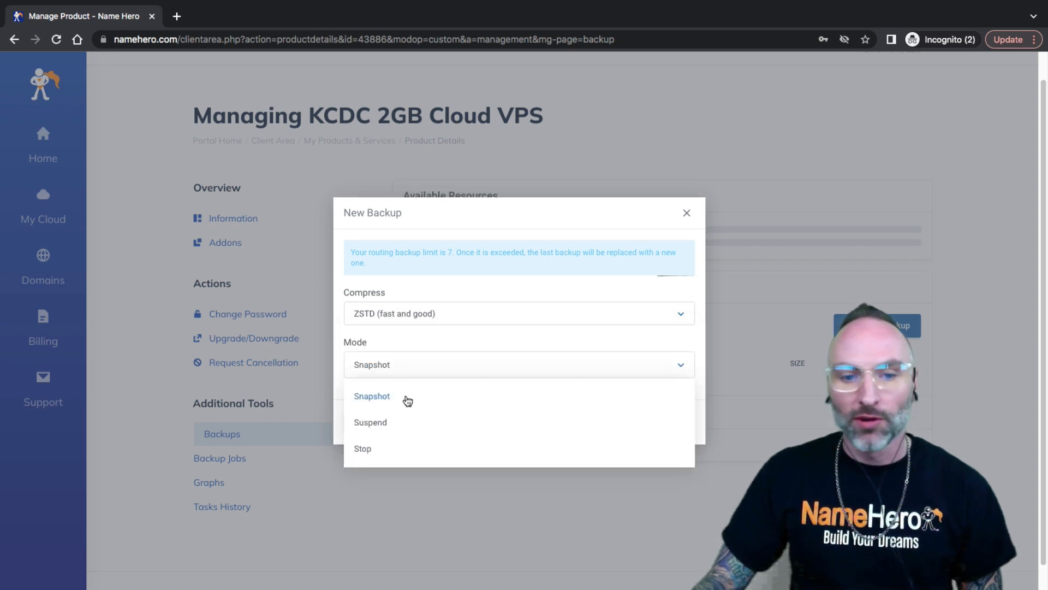
click(371, 395)
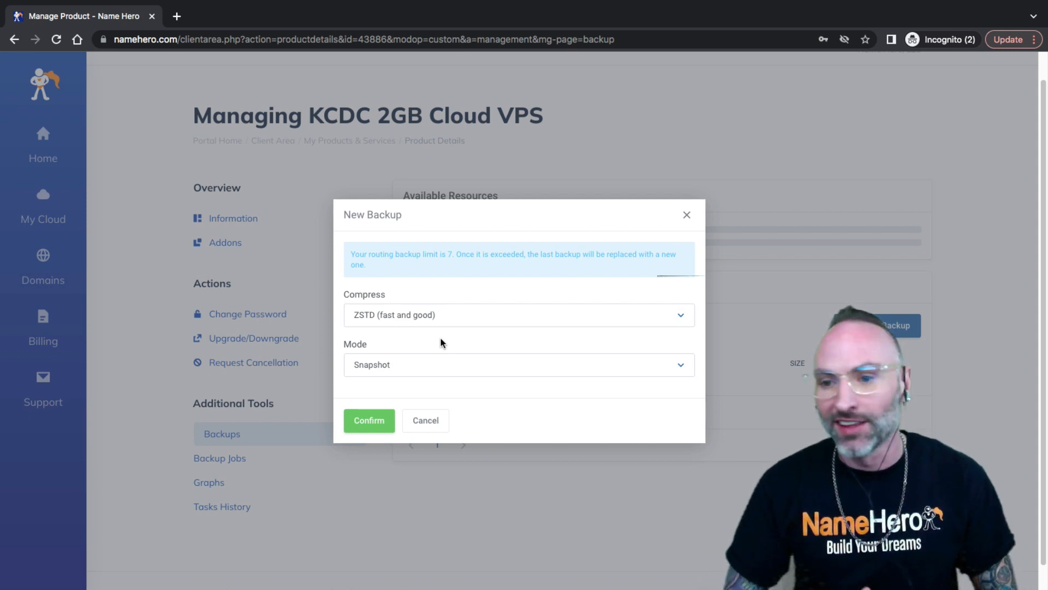
click(517, 365)
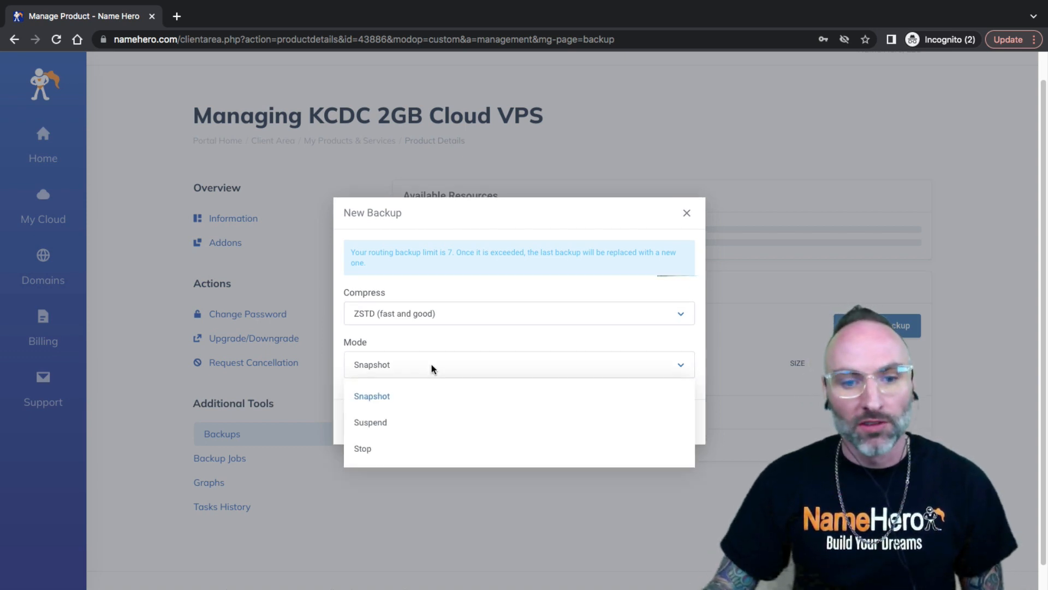
mouse_move(391, 399)
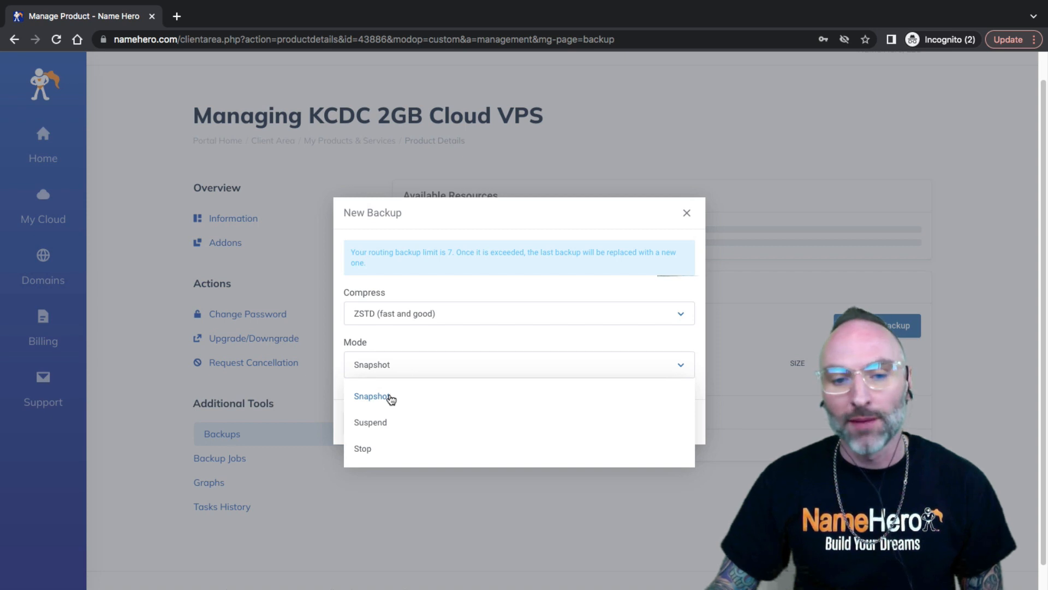
mouse_move(404, 410)
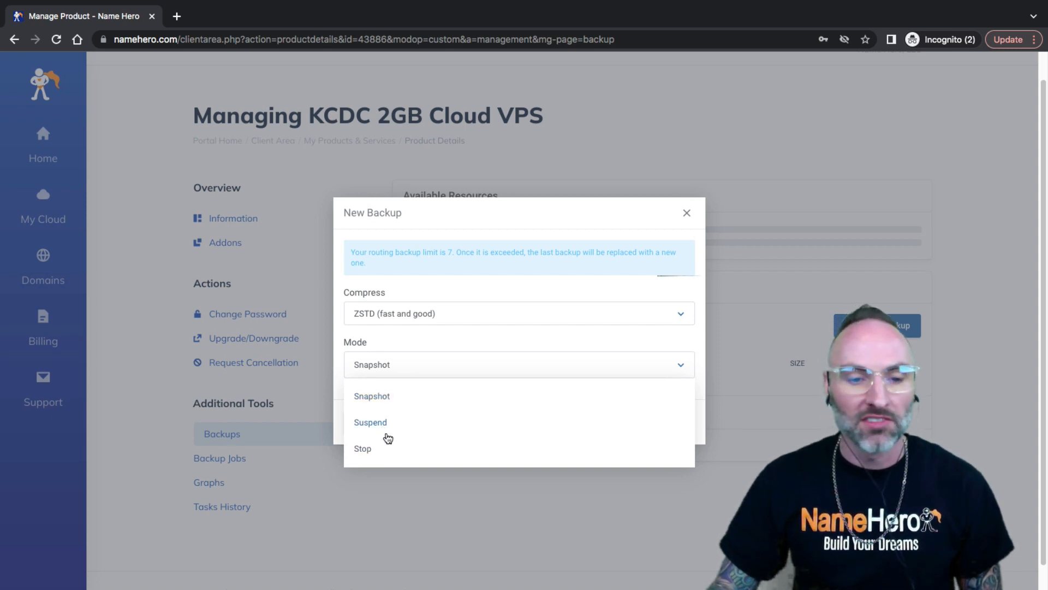
mouse_move(388, 444)
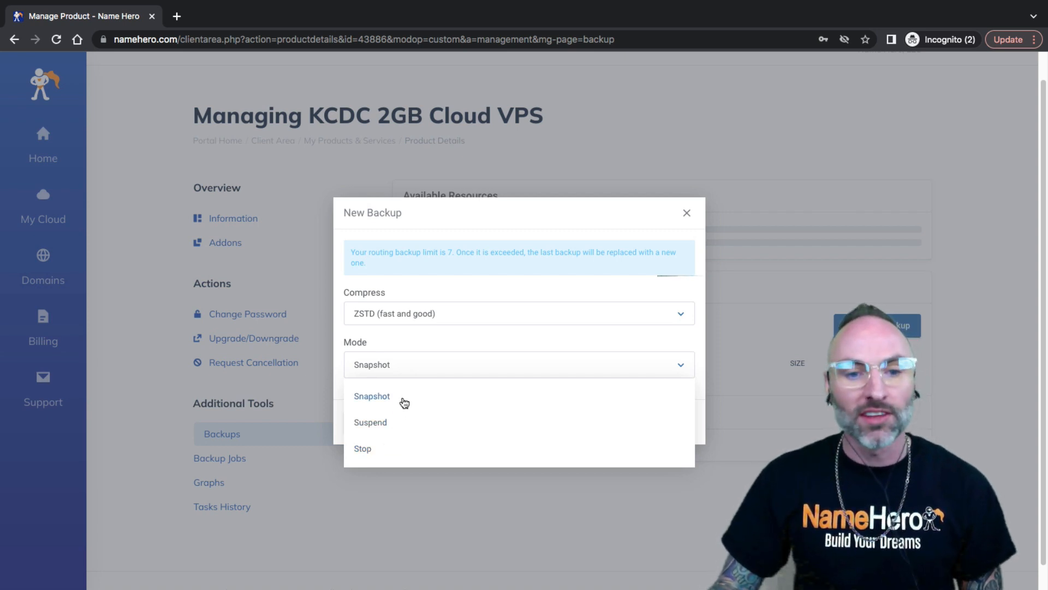
click(371, 395)
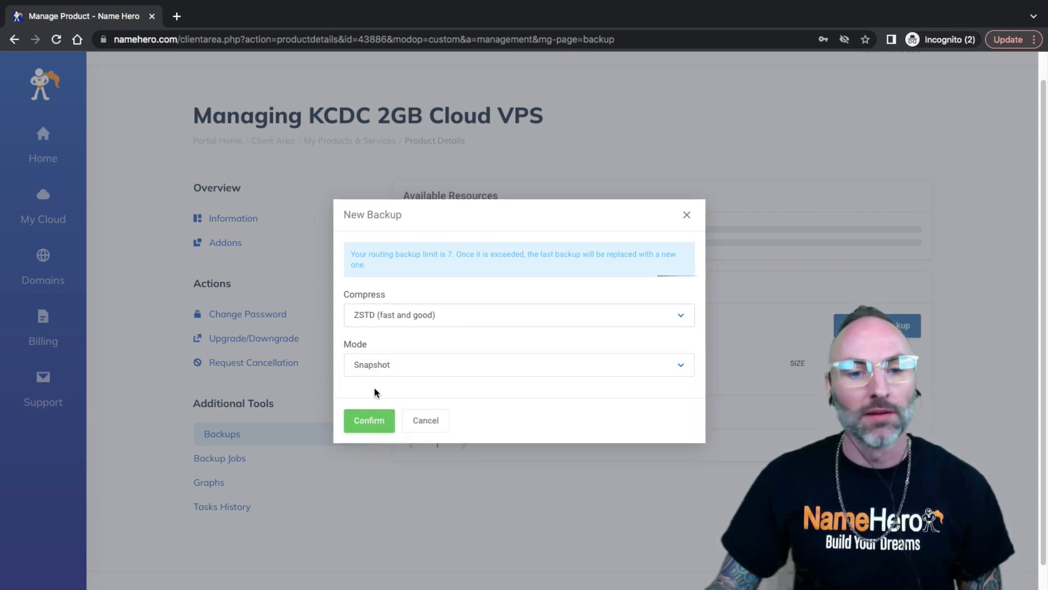
click(368, 419)
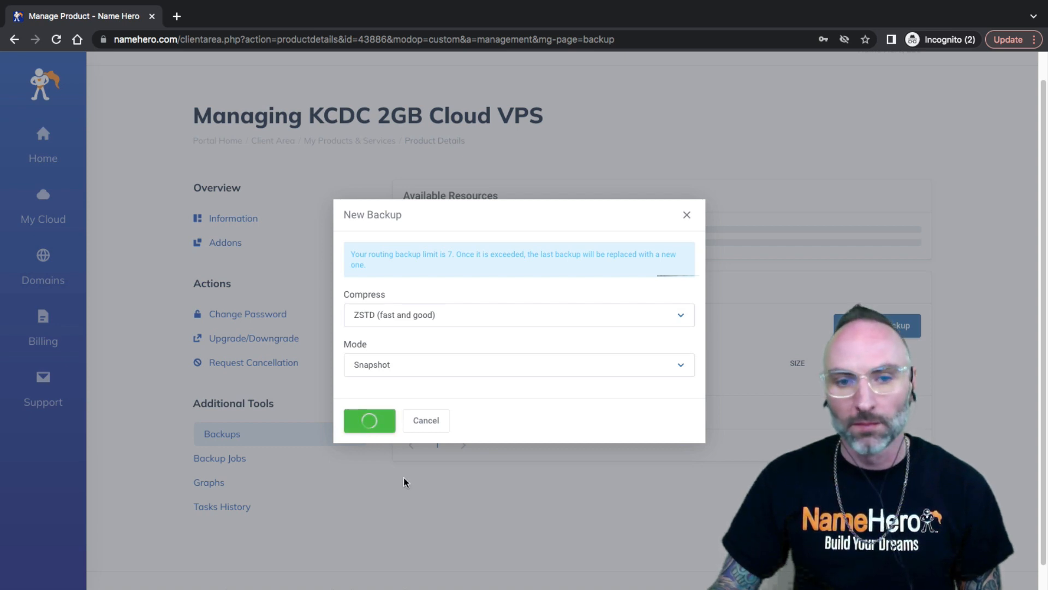
click(369, 419)
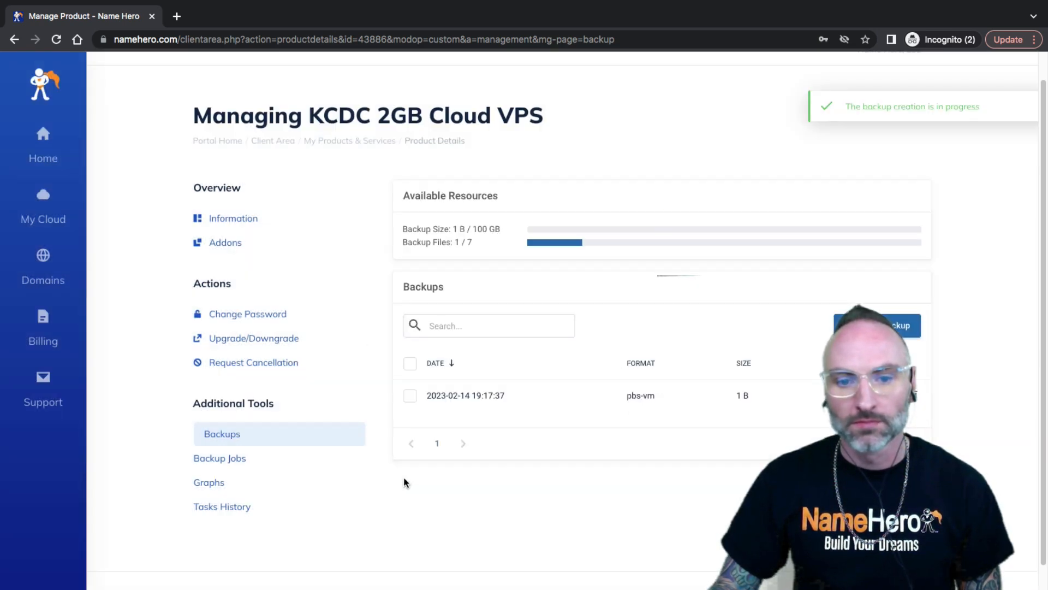
mouse_move(660, 402)
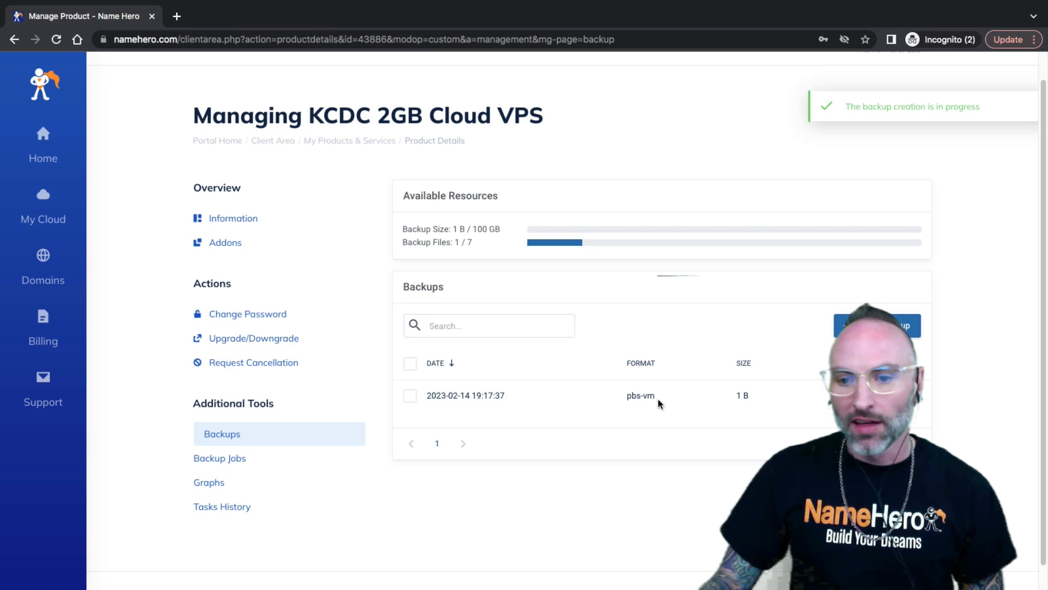
mouse_move(744, 382)
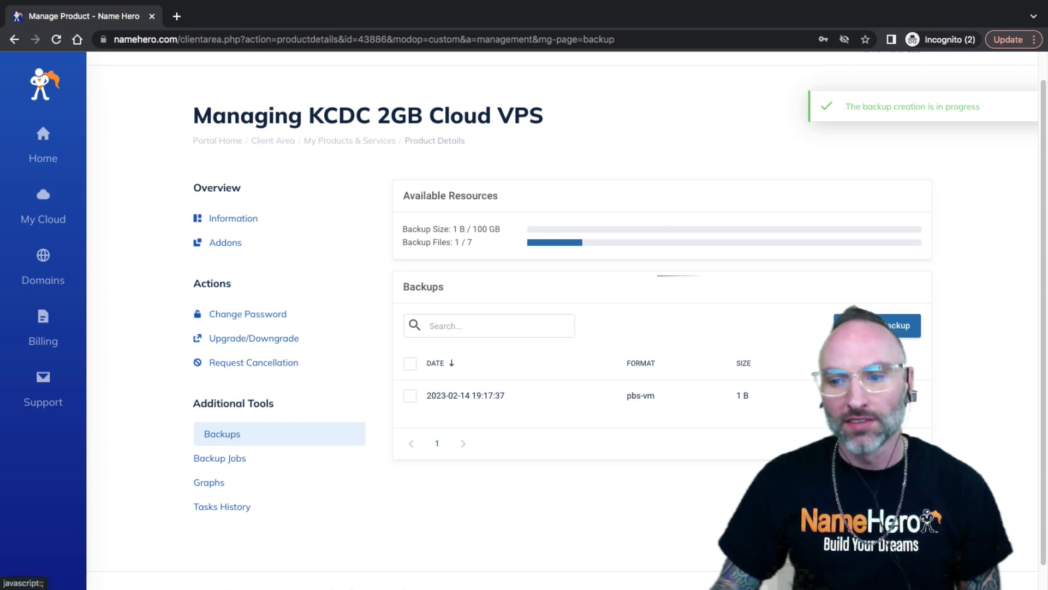
mouse_move(832, 285)
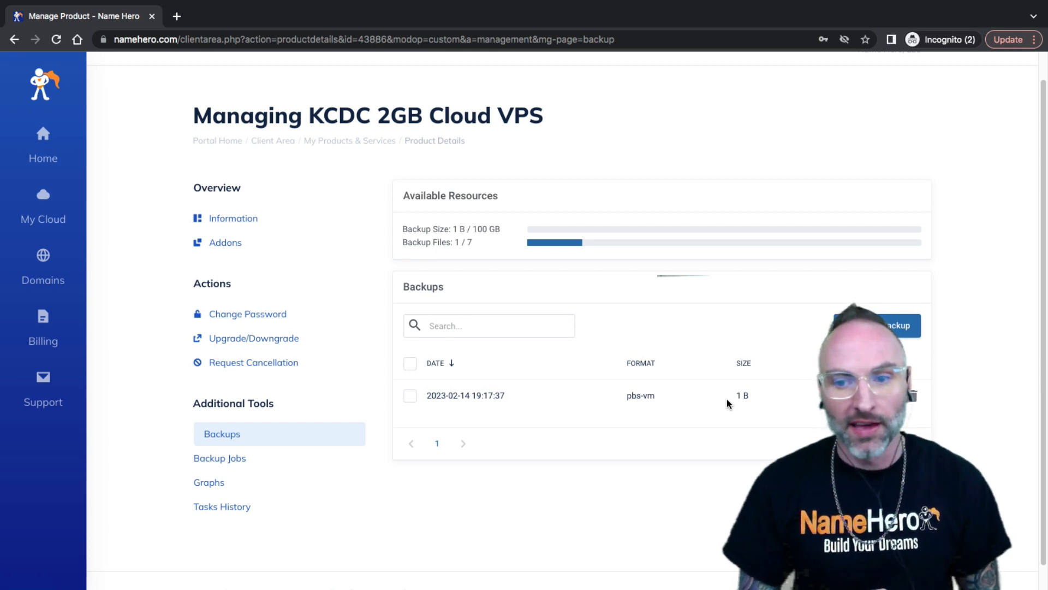
mouse_move(802, 401)
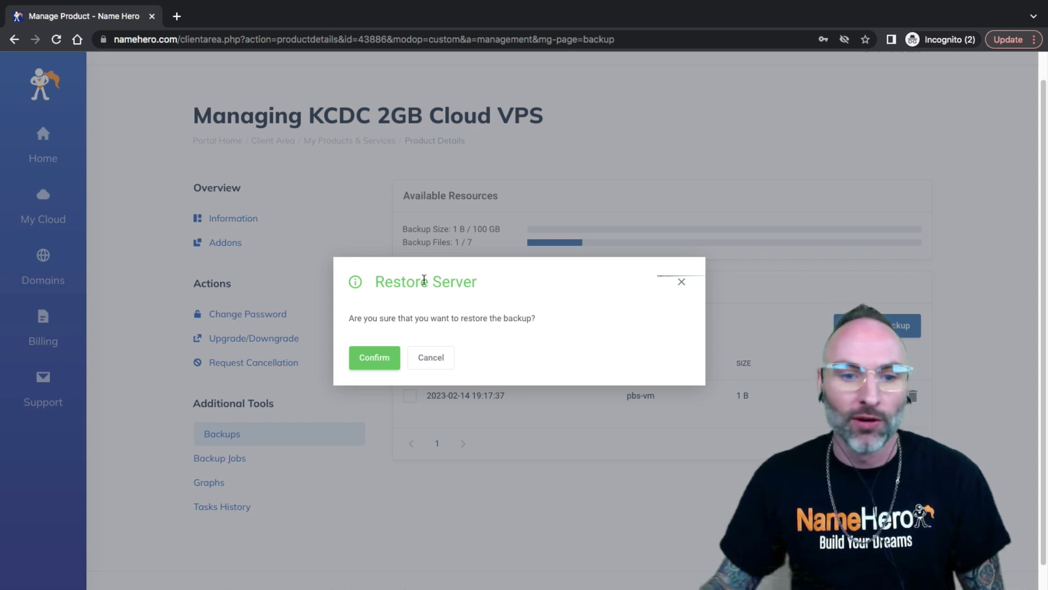
mouse_move(445, 342)
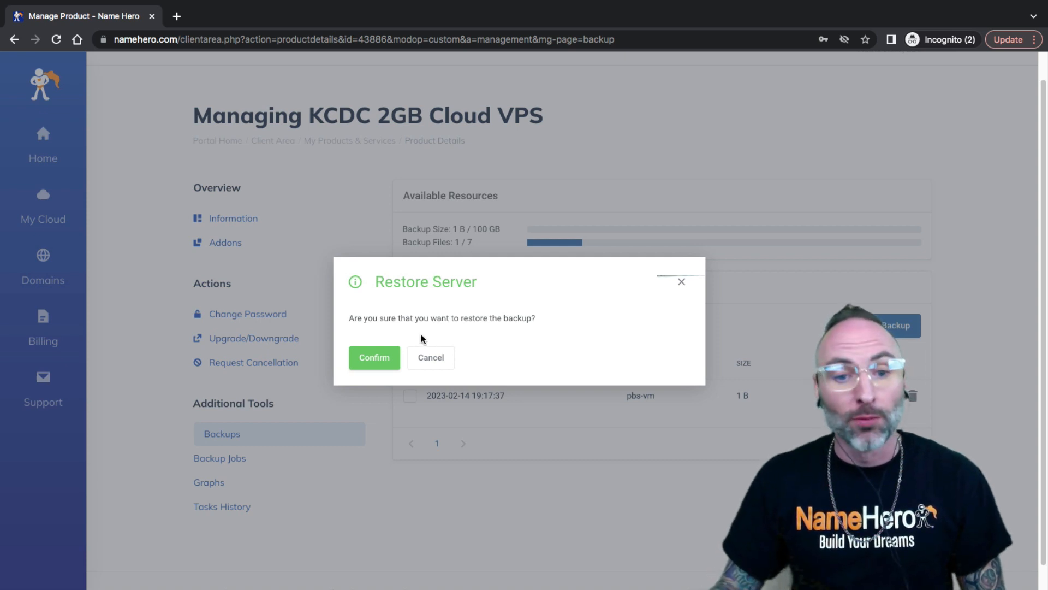
mouse_move(517, 318)
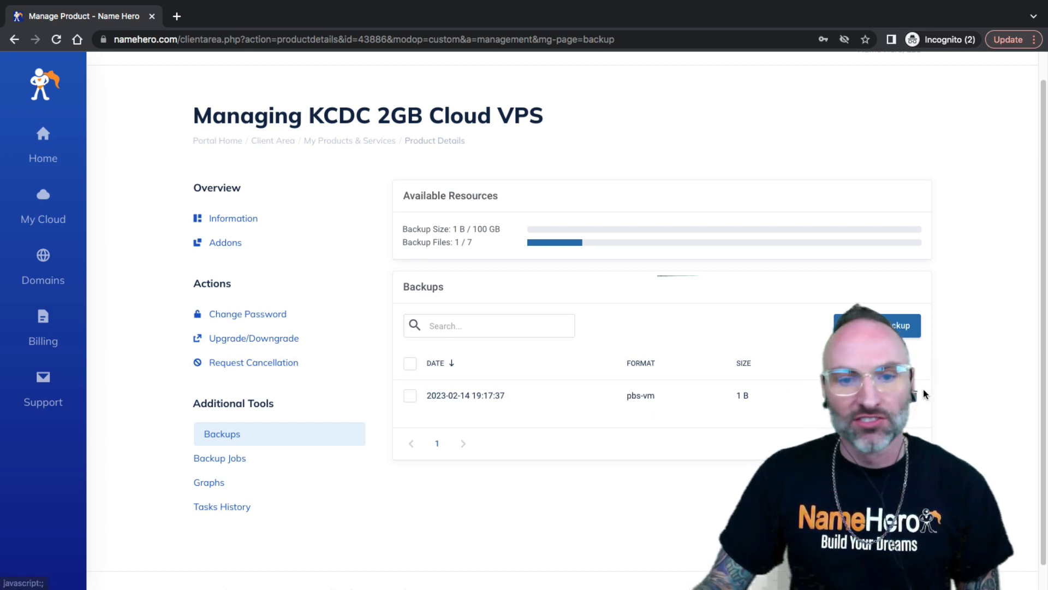
double_click(468, 395)
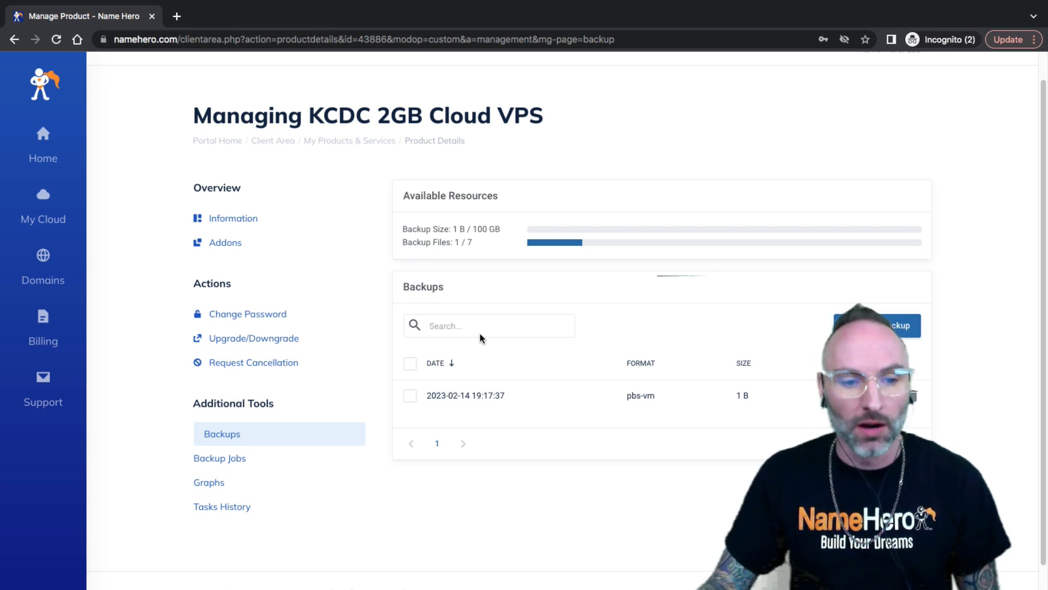
mouse_move(320, 457)
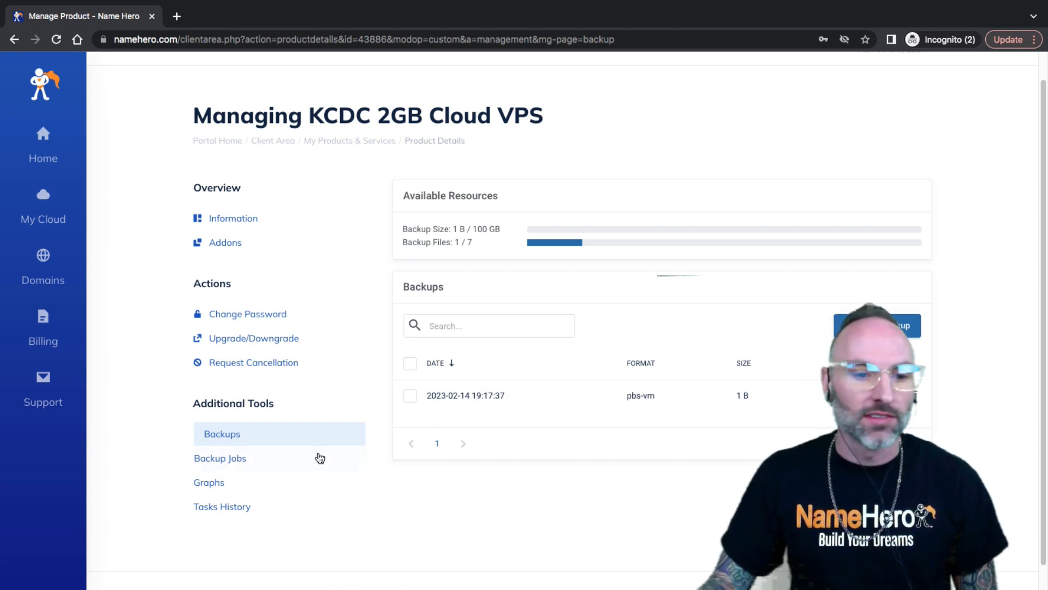
Step: Open Backup Jobs for the VPS and bring up the Add Backup Job form
click(227, 458)
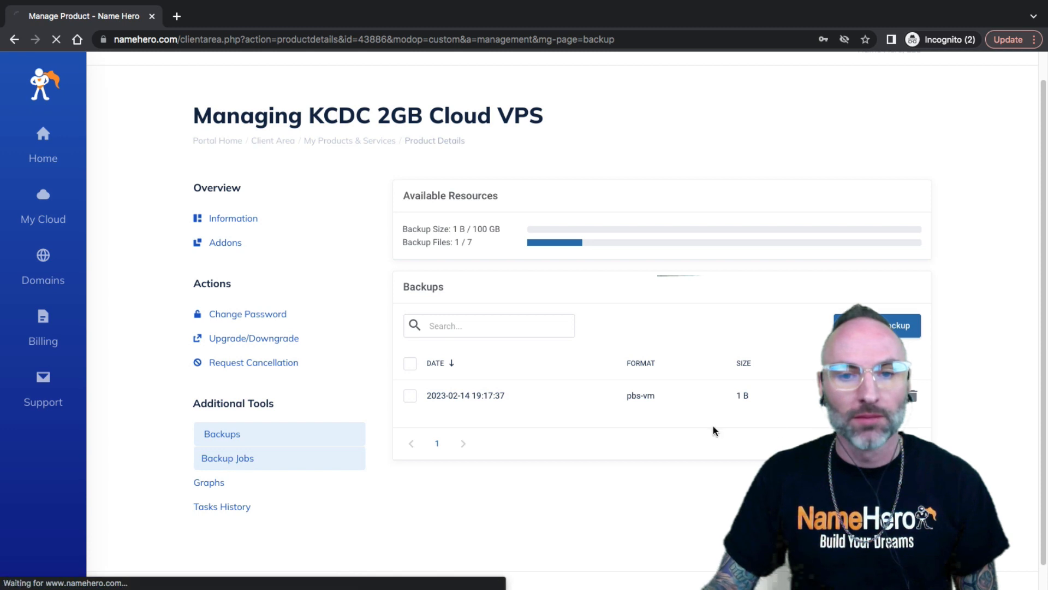
click(227, 458)
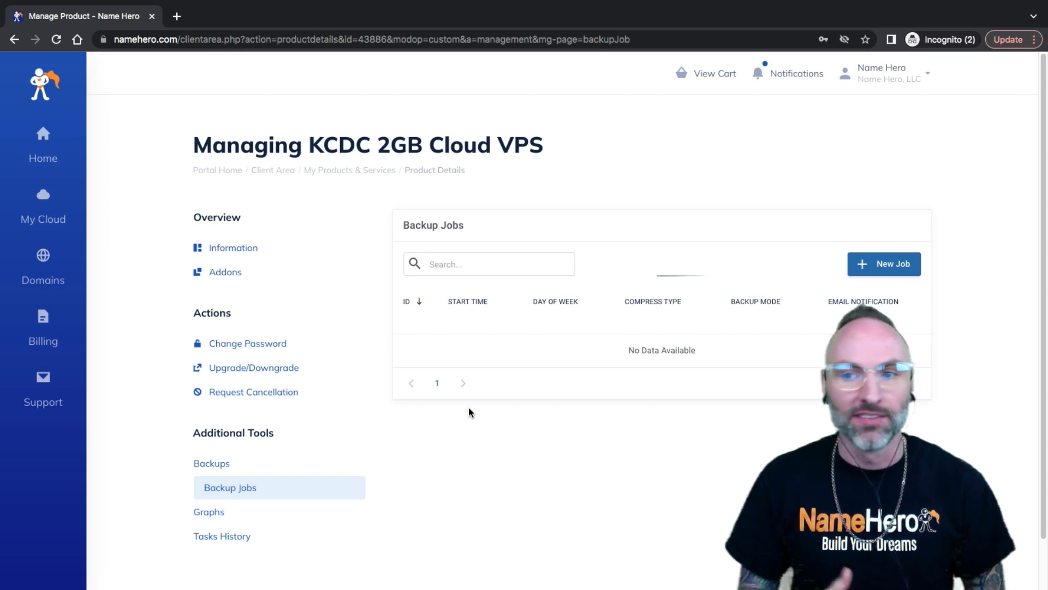
mouse_move(719, 306)
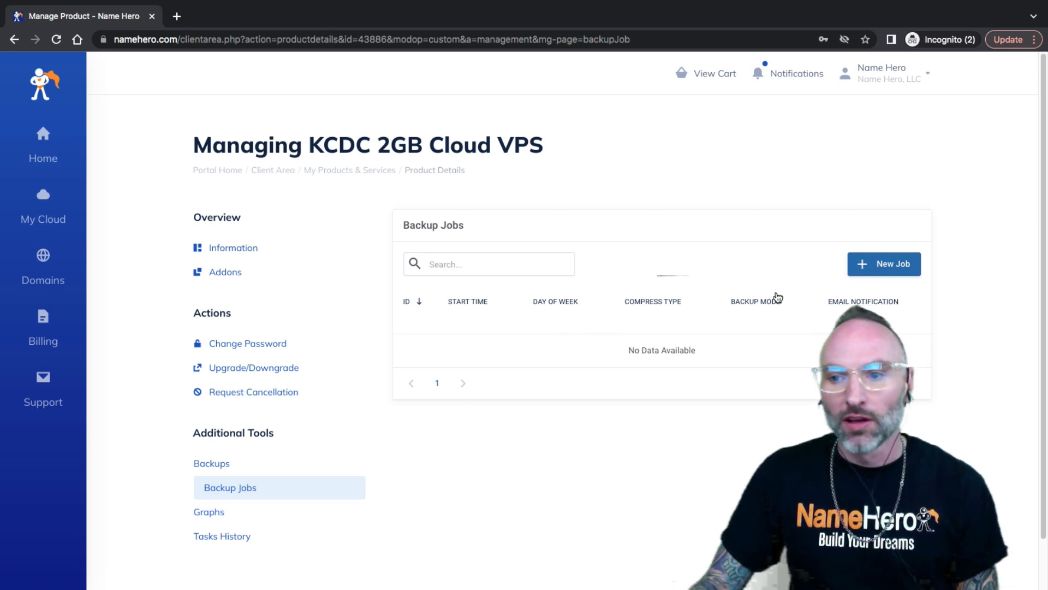
click(884, 263)
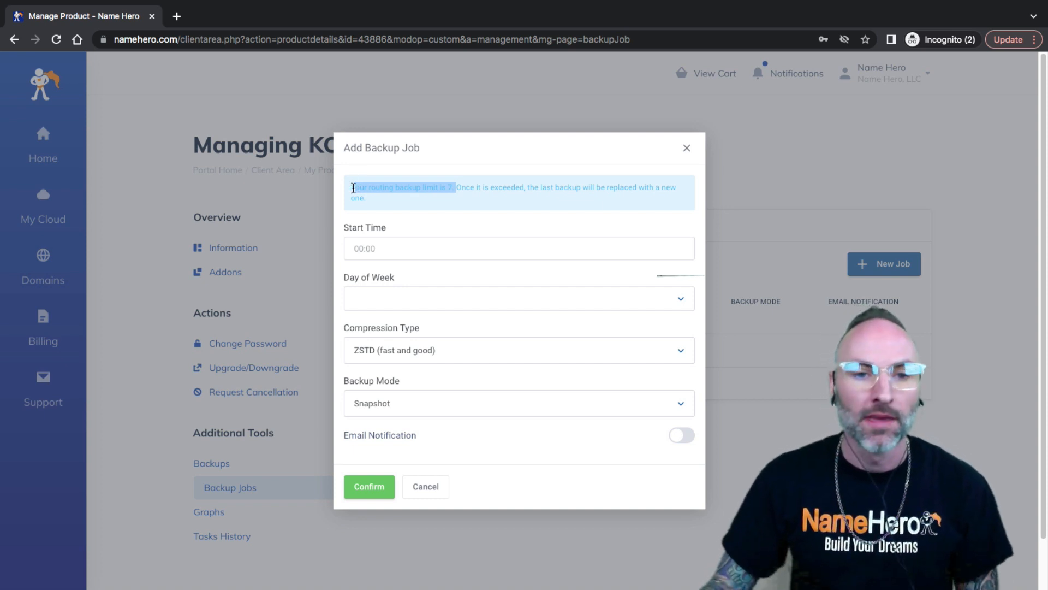
Step: Start a new scheduled backup job, bringing up the Add Backup Job form
click(518, 248)
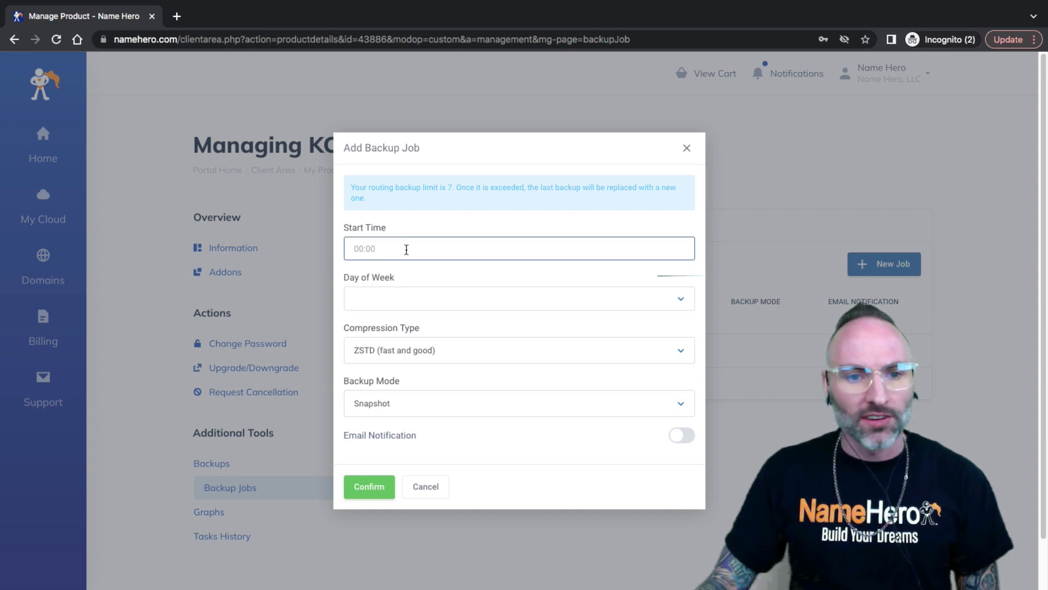
mouse_move(401, 251)
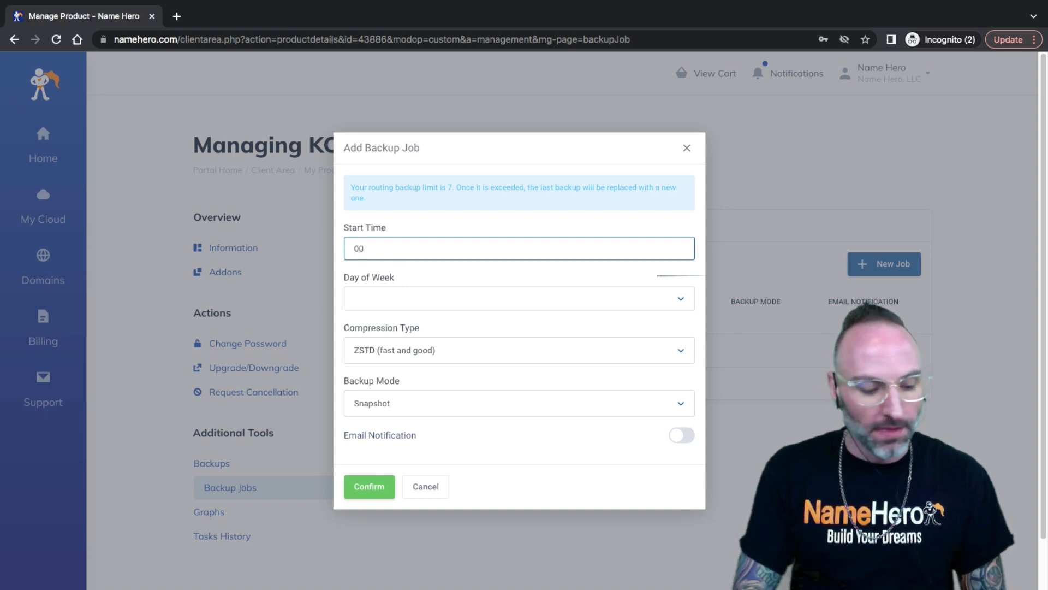
Step: Enter 00:00 as the backup job's start time
text(:00)
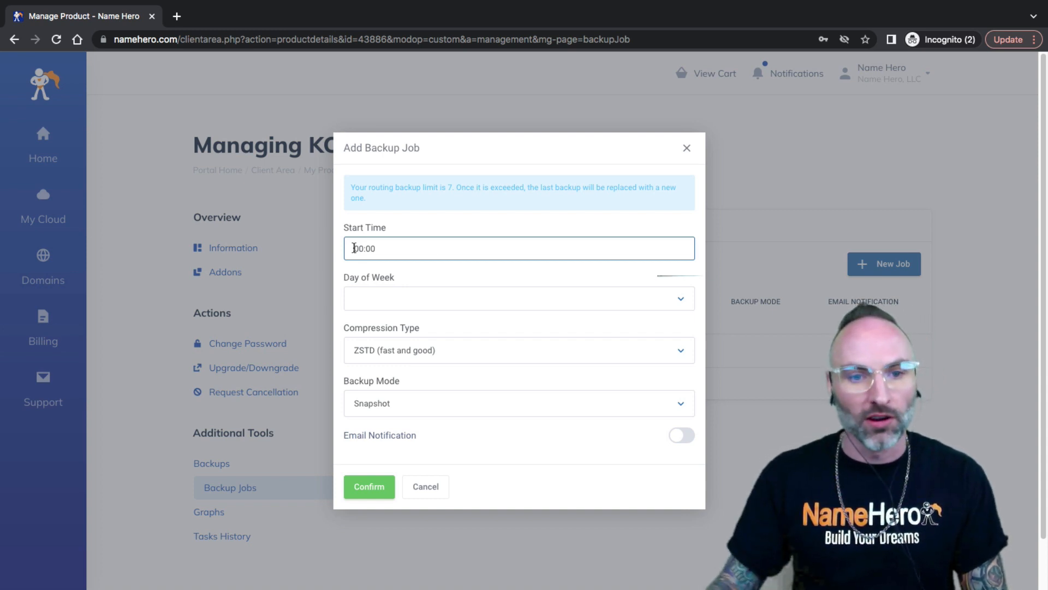
click(517, 298)
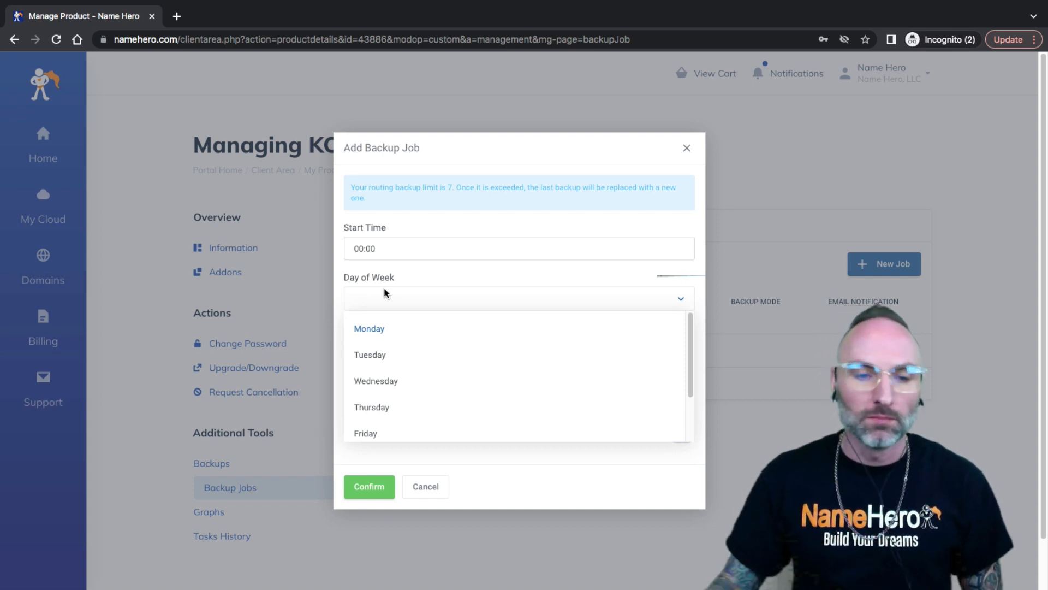
mouse_move(388, 376)
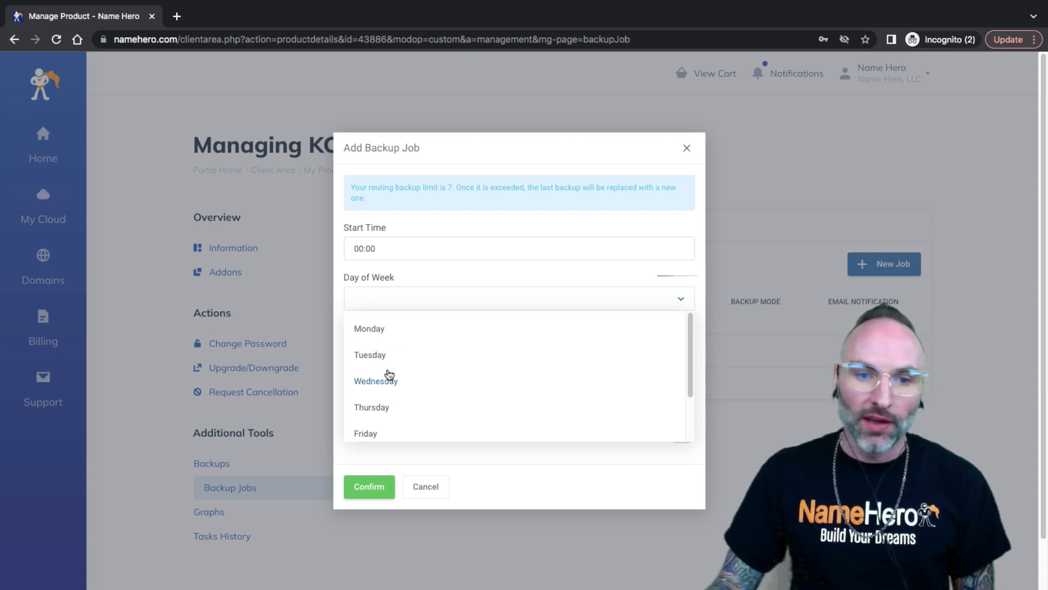
Step: Include the remaining weekdays and Saturday in the schedule and keep ZSTD compression
click(368, 329)
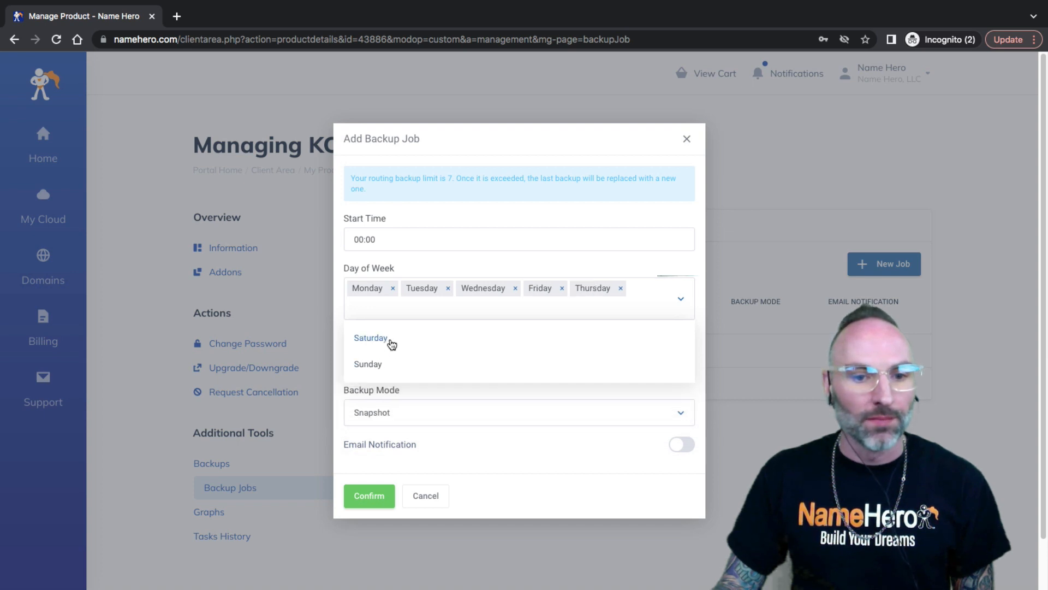
click(370, 338)
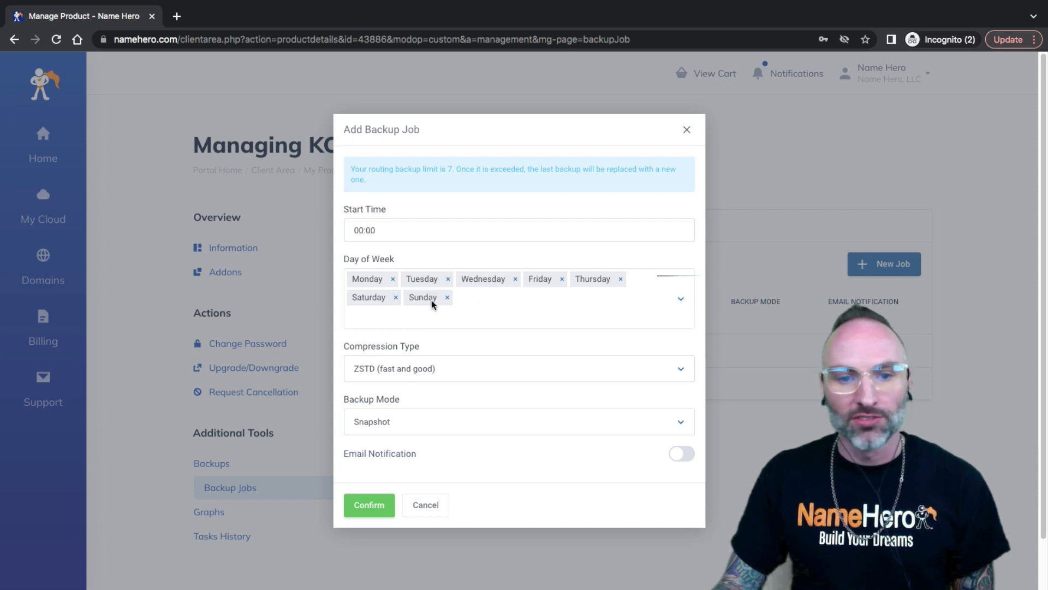
click(518, 368)
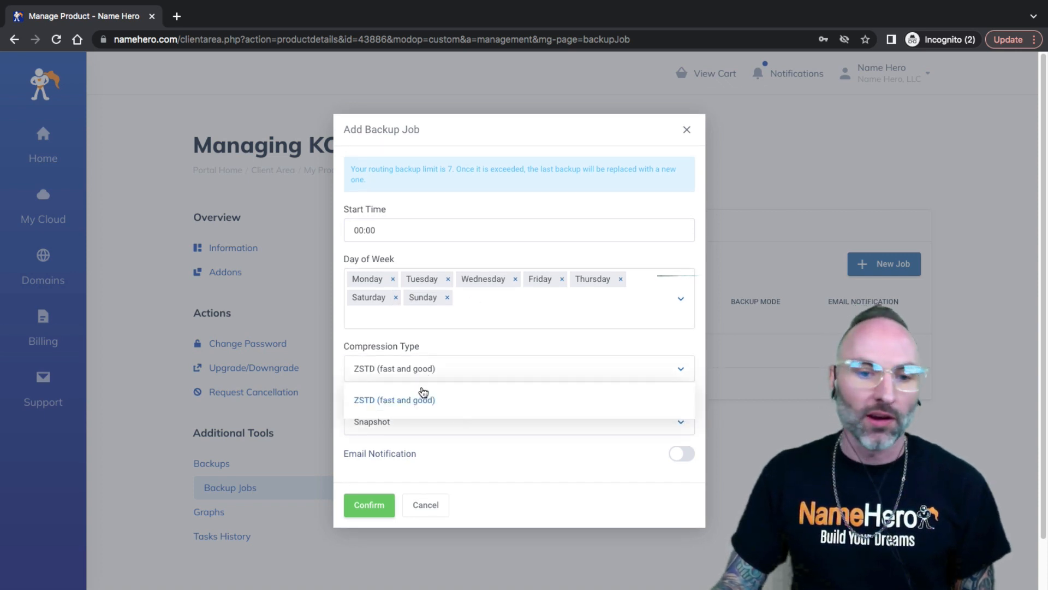
click(394, 400)
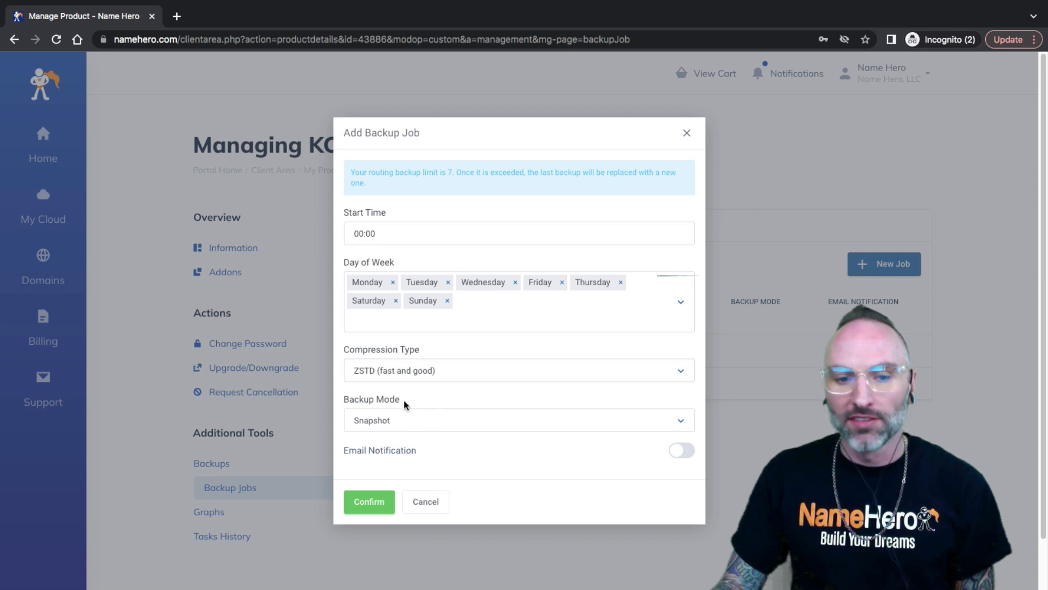
mouse_move(514, 456)
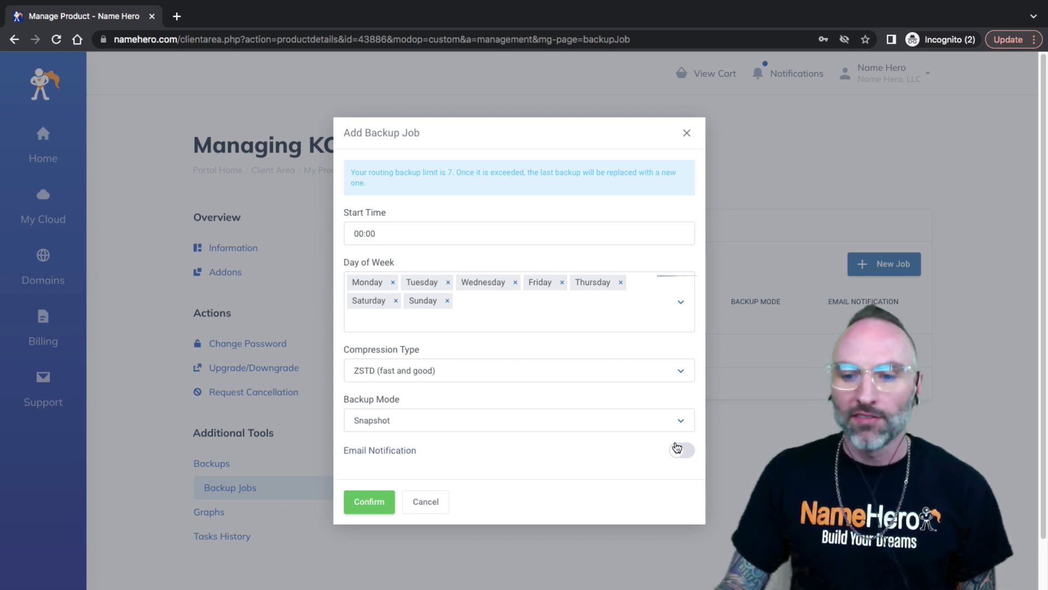
Step: Enable email notification and confirm the daily 00:00 snapshot backup job
click(680, 450)
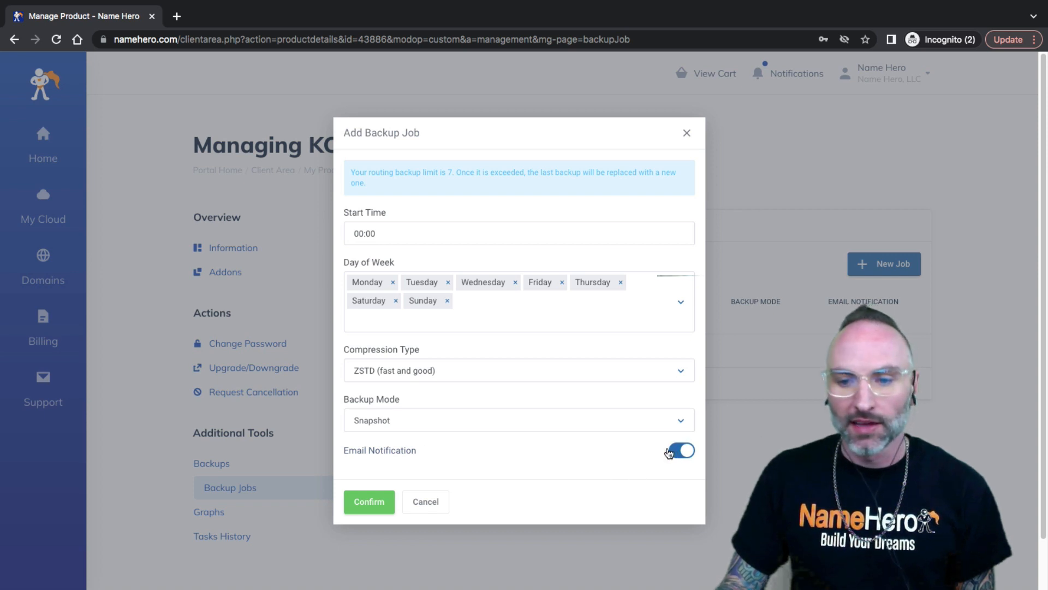
mouse_move(368, 501)
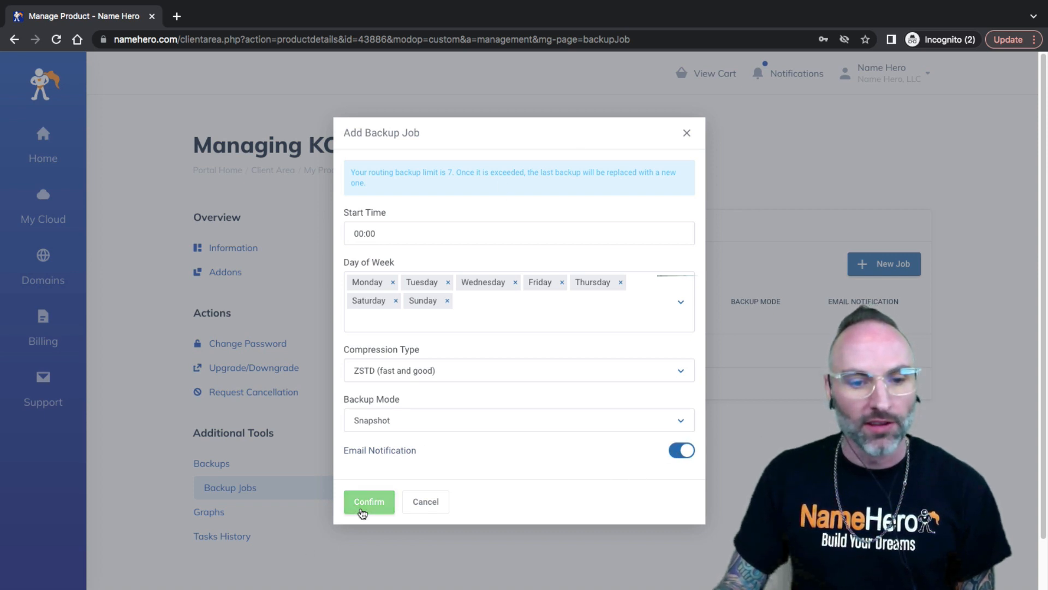
click(368, 501)
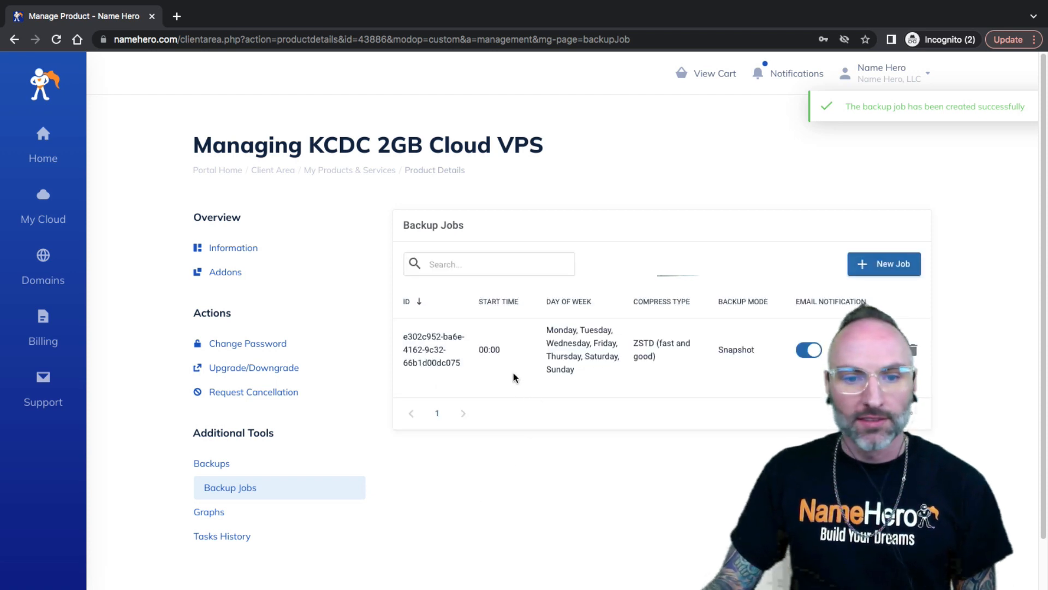
mouse_move(498, 353)
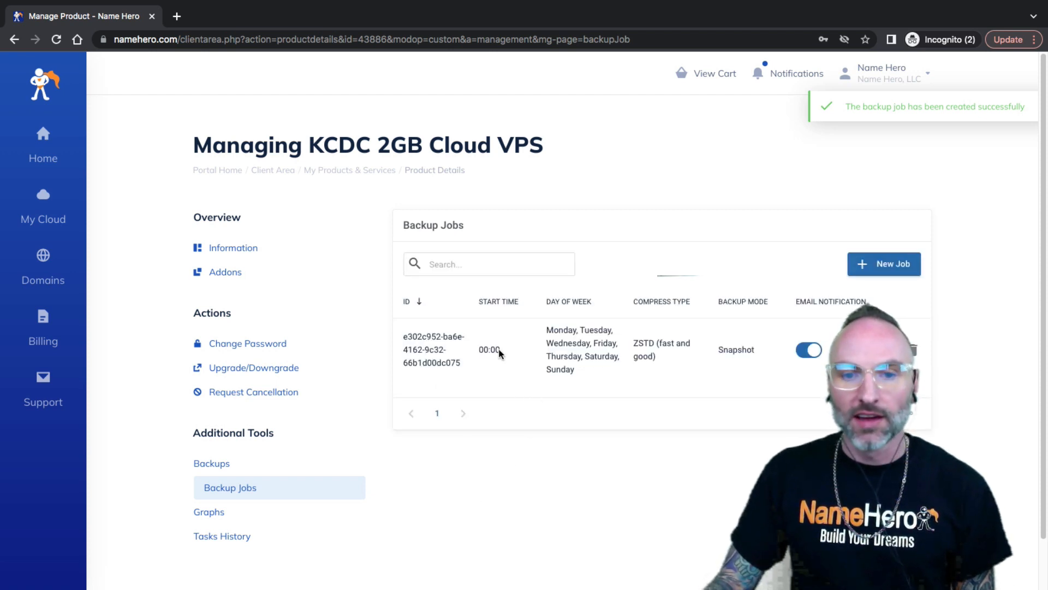
Step: Review the new job in Edit Backup Job without changes, then return to the VPS Information overview
double_click(489, 349)
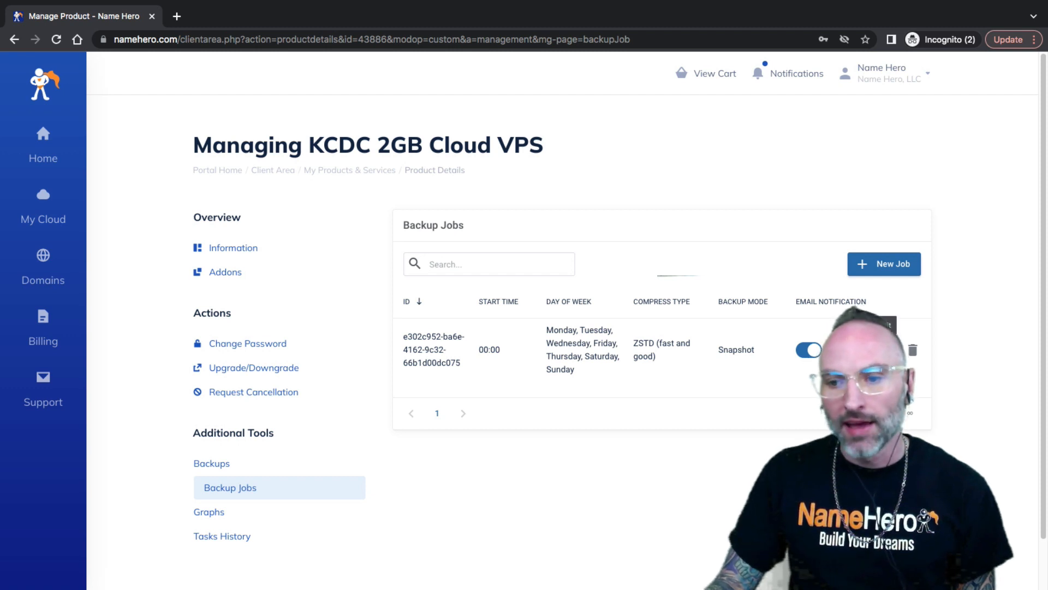
click(434, 350)
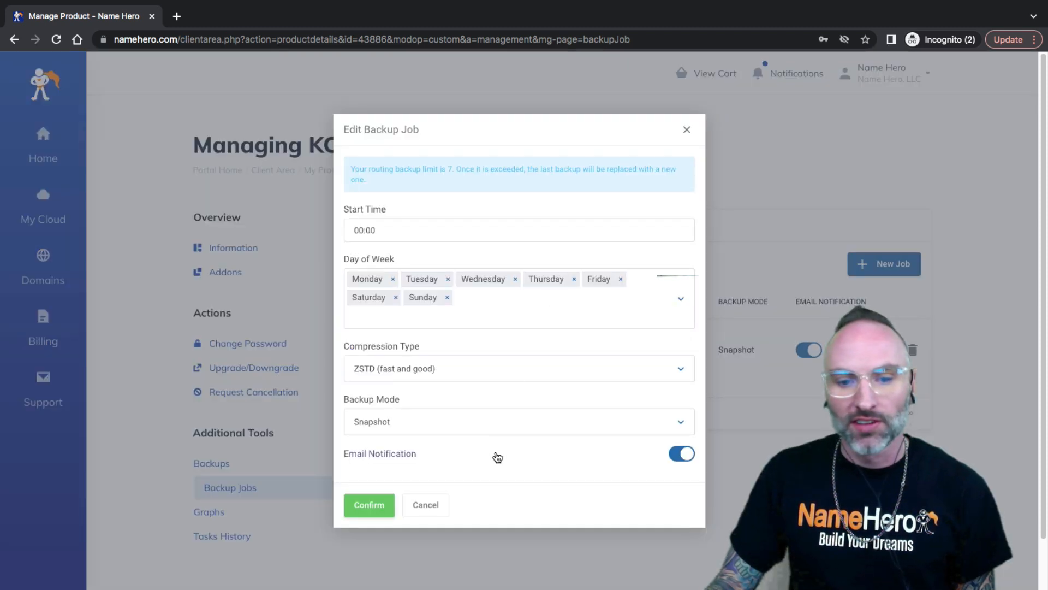
click(368, 505)
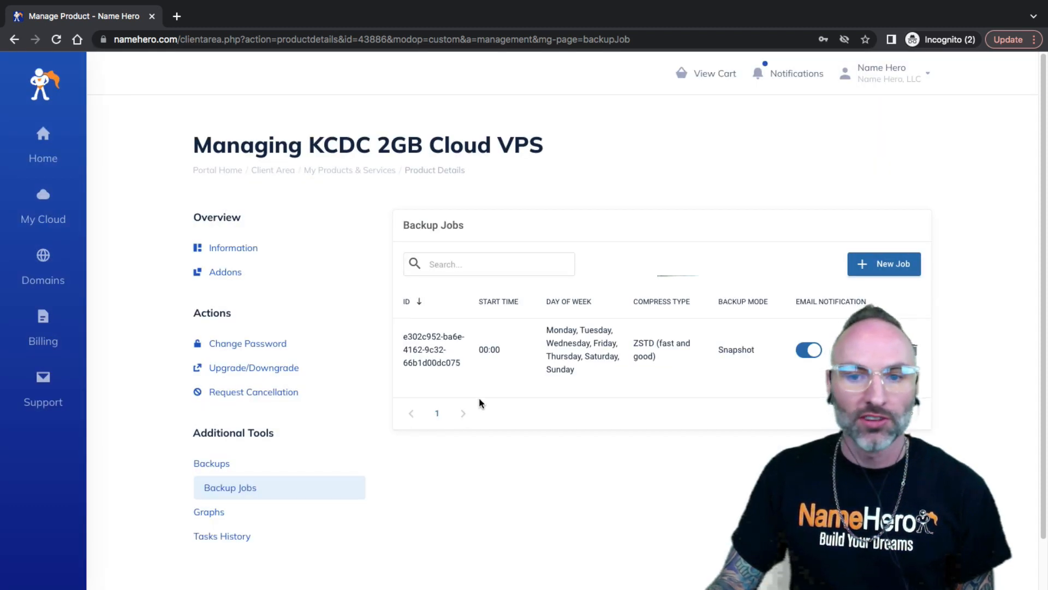
mouse_move(916, 353)
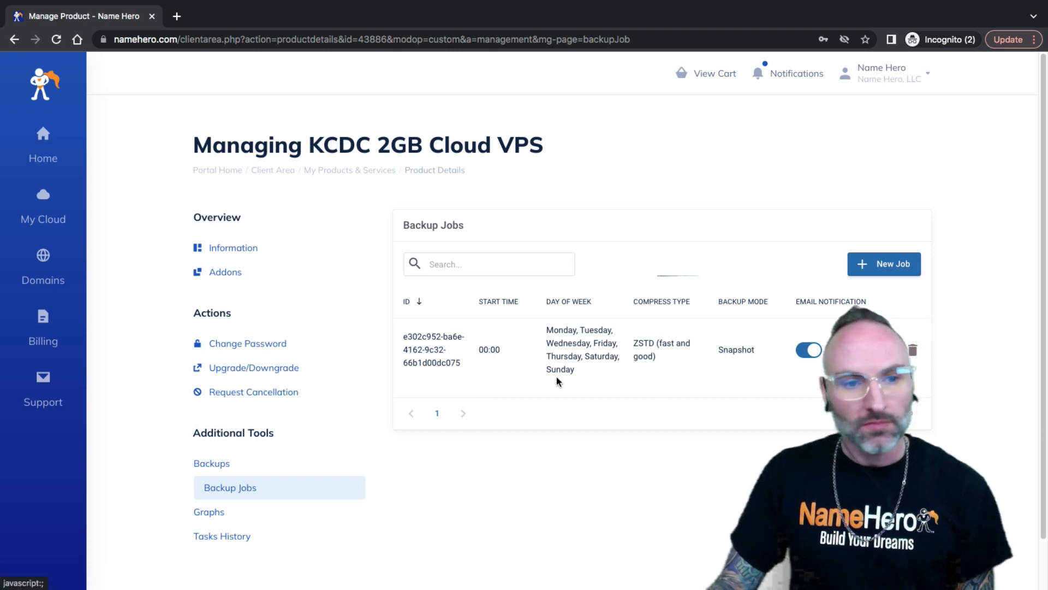
click(233, 248)
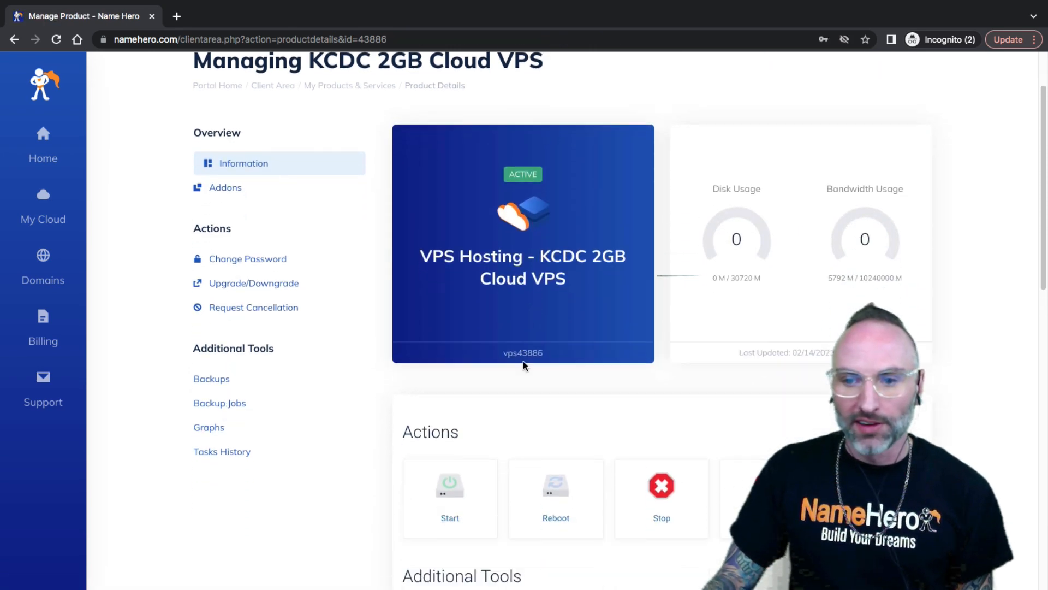
Step: Go to the Backups page for the KCDC 2GB Cloud VPS, listing one 30 GB backup
scroll(down, 3)
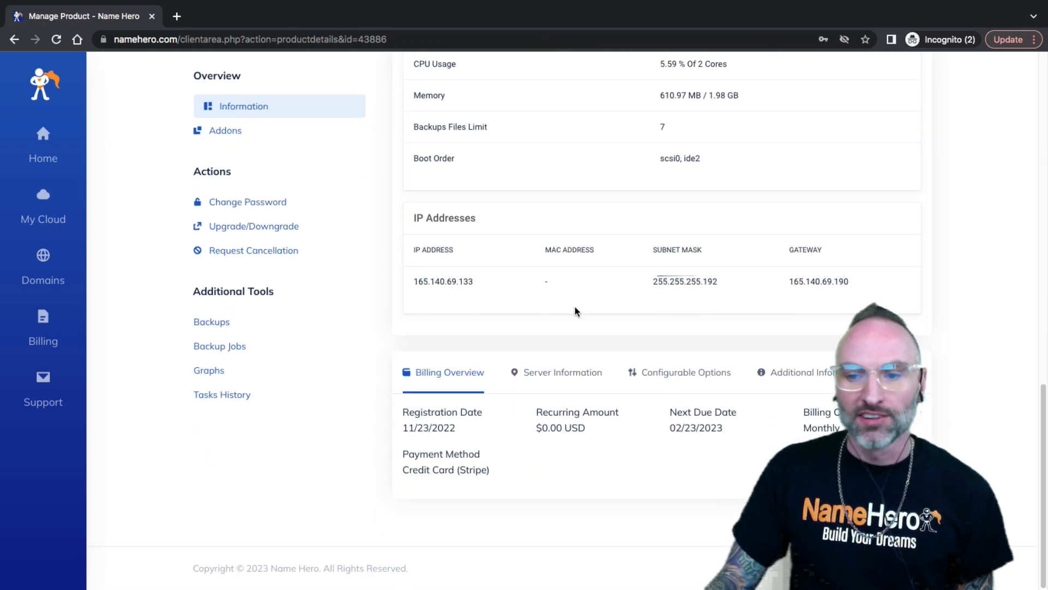
scroll(up, 3)
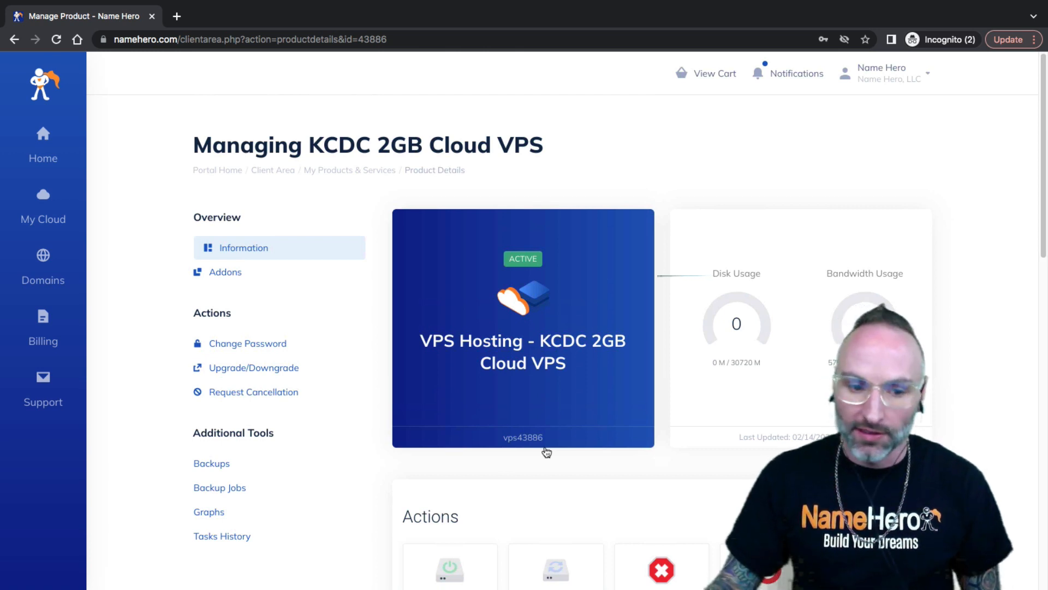
click(211, 463)
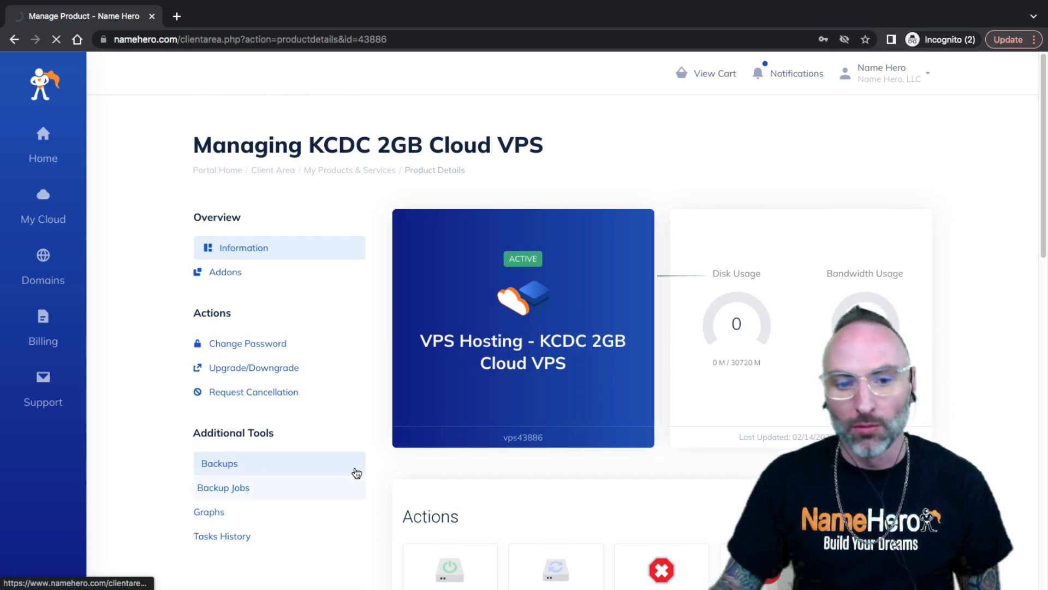
click(220, 463)
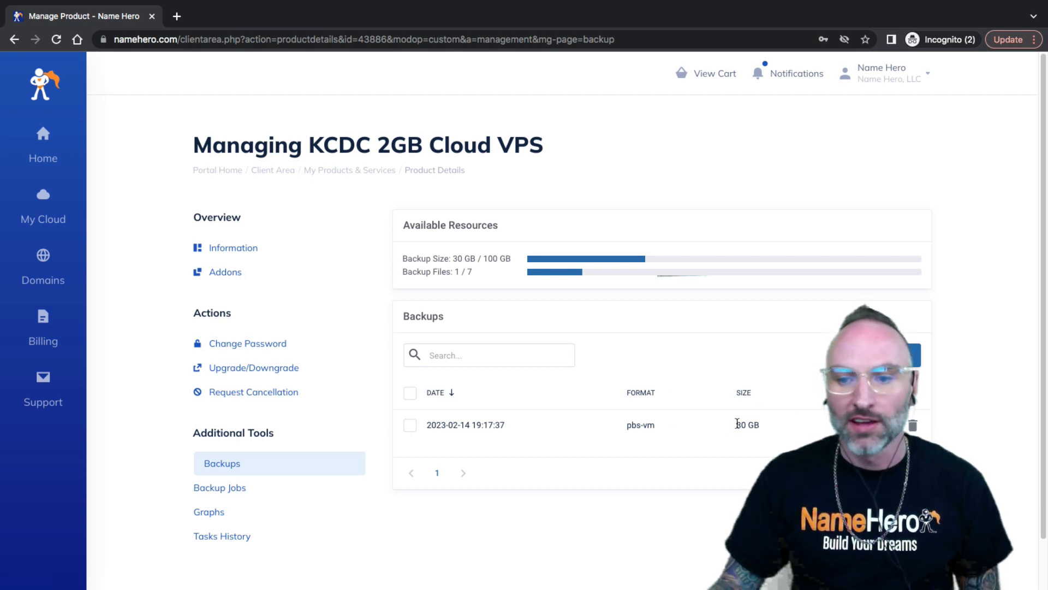
Step: Highlight the 100 GB backup storage limit, then return to the VPS Information overview
double_click(747, 425)
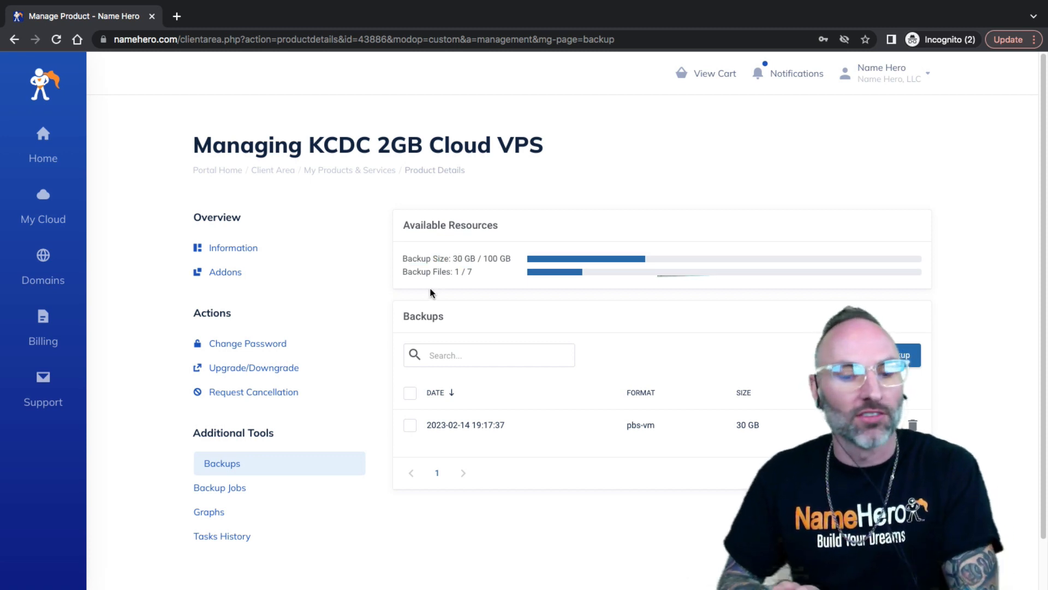
mouse_move(516, 215)
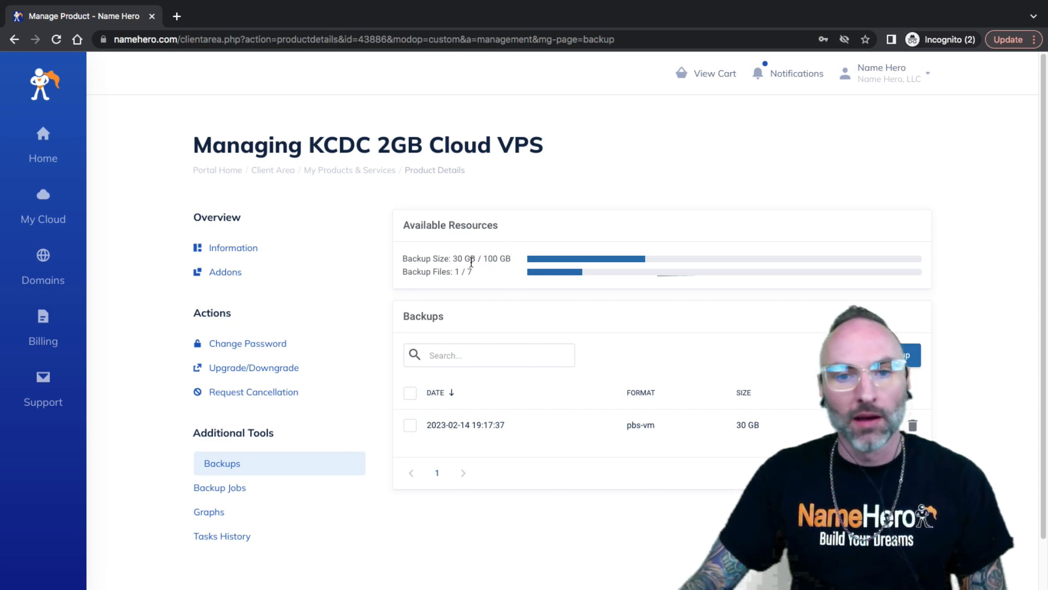
double_click(496, 258)
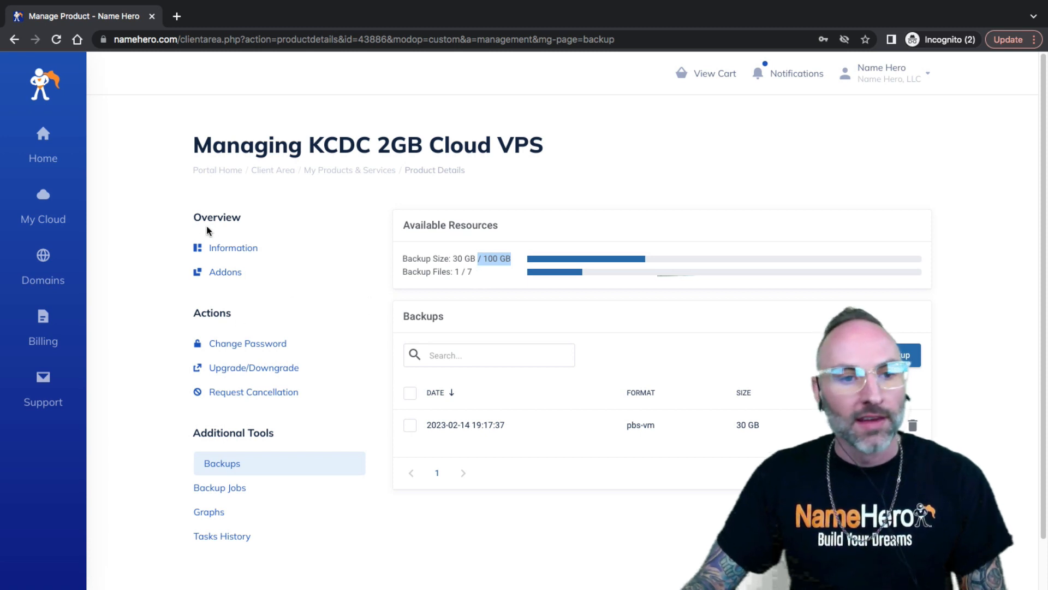
click(234, 247)
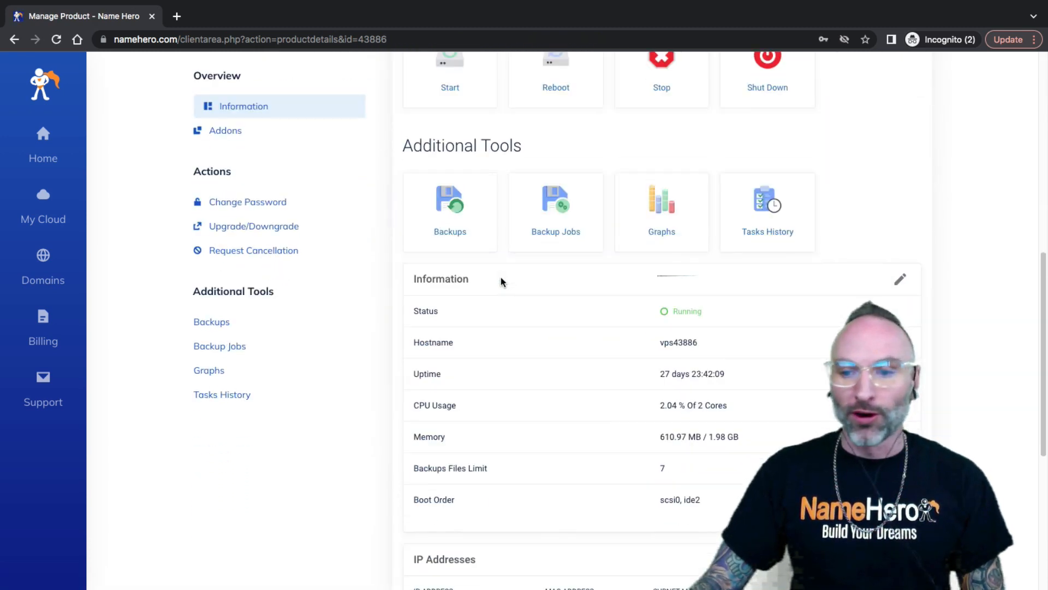
Step: Return to the Backups page showing the 30 GB of 100 GB backup
scroll(up, 3)
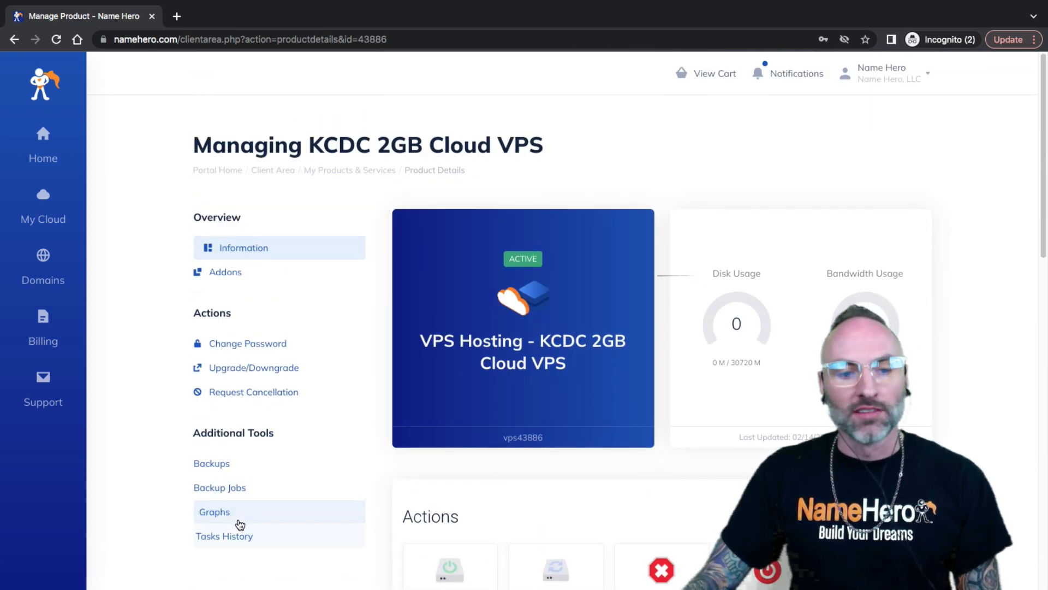
click(211, 463)
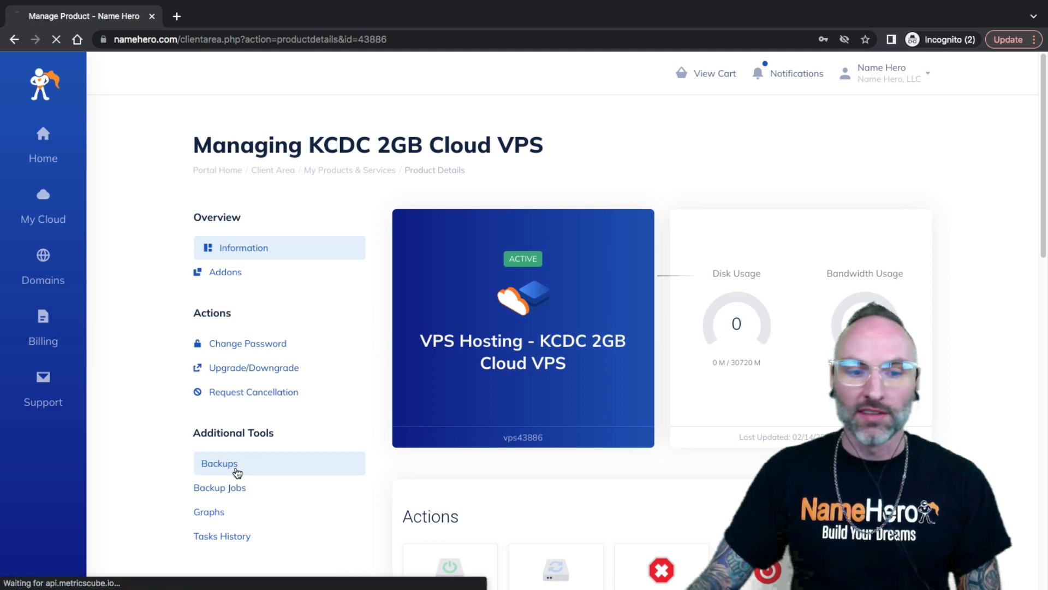
click(220, 463)
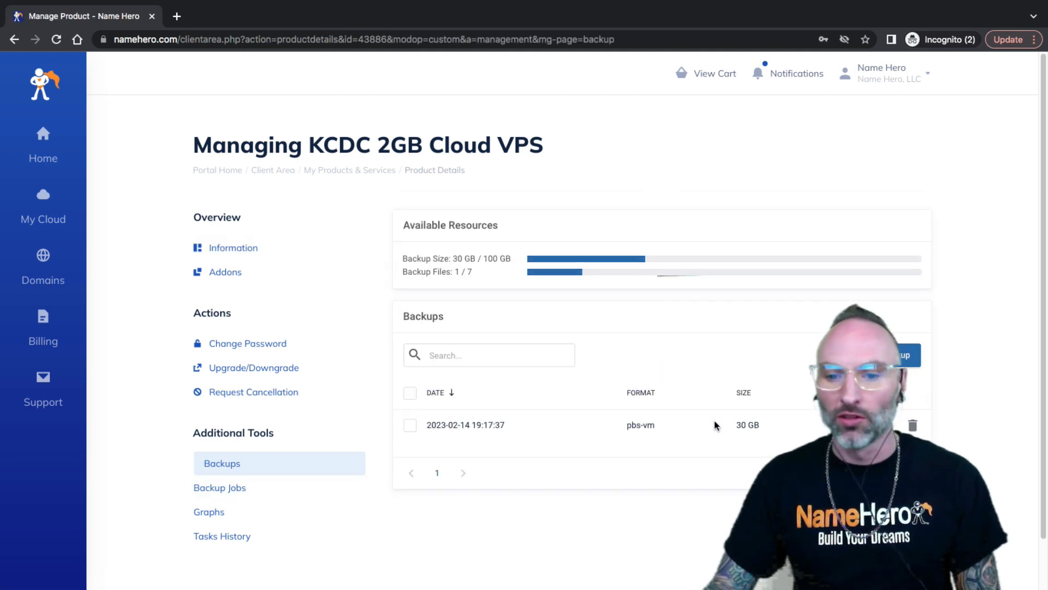
mouse_move(598, 443)
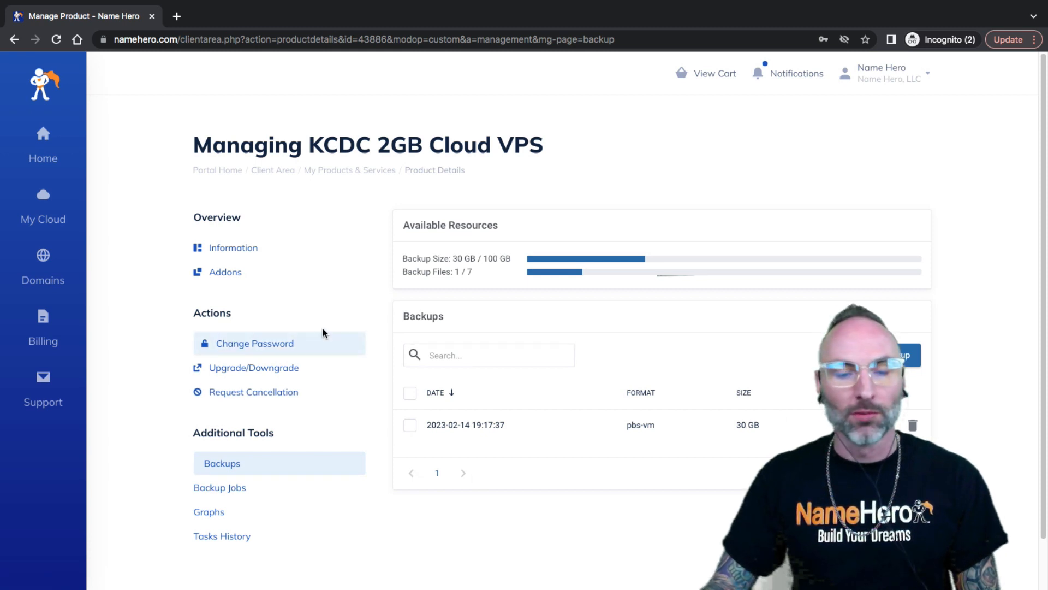
mouse_move(497, 410)
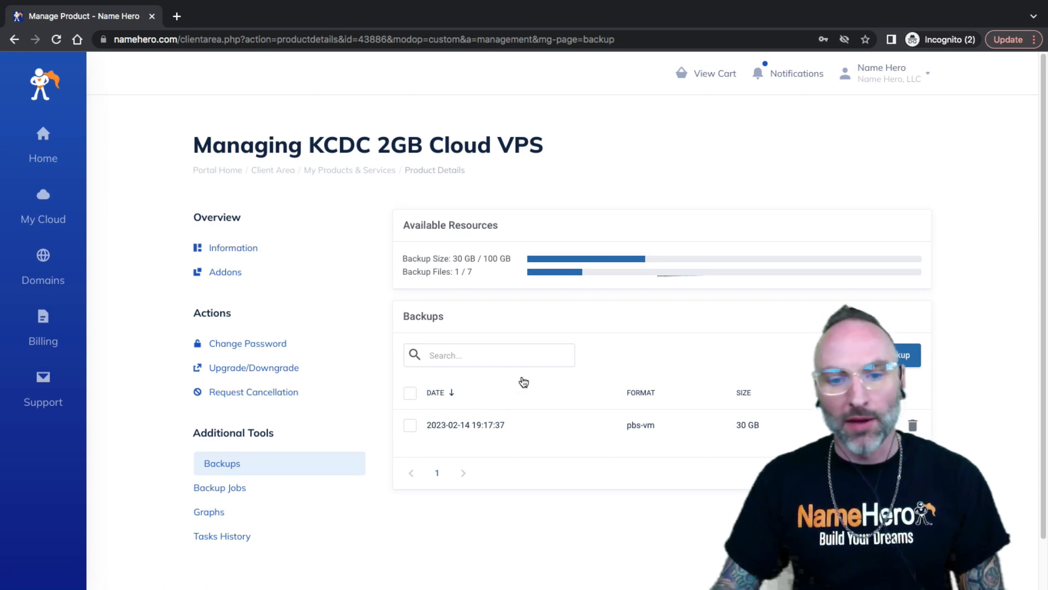
mouse_move(232, 248)
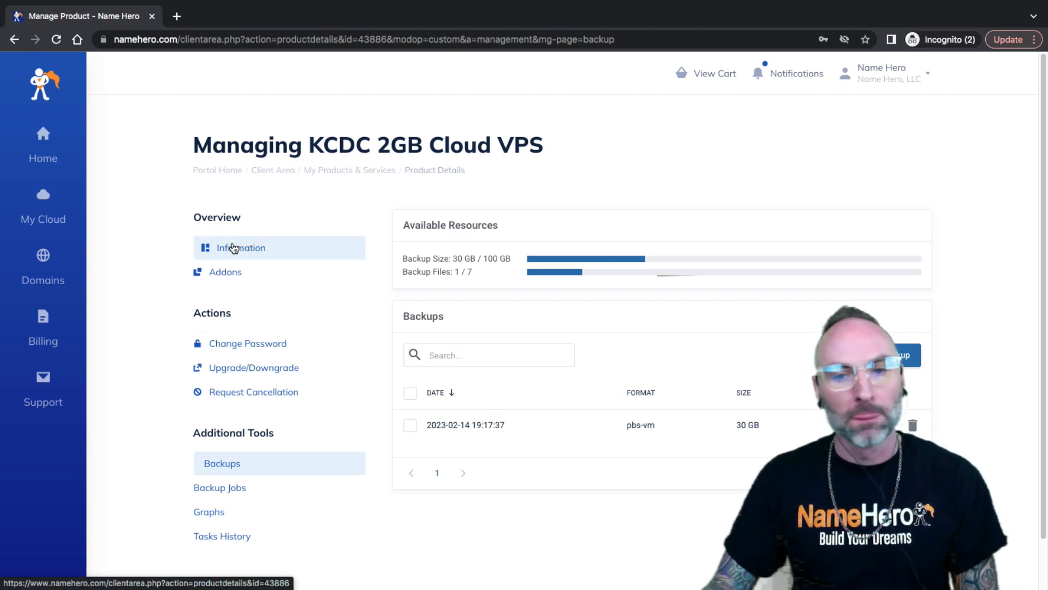
Step: Go back to the KCDC 2GB Cloud VPS Information overview
click(240, 248)
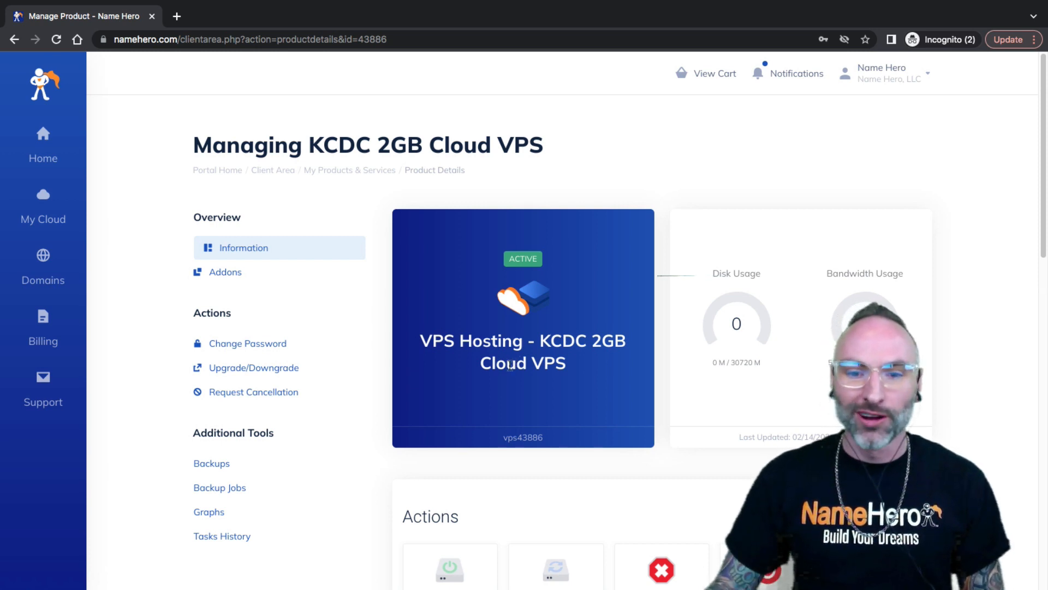
mouse_move(527, 285)
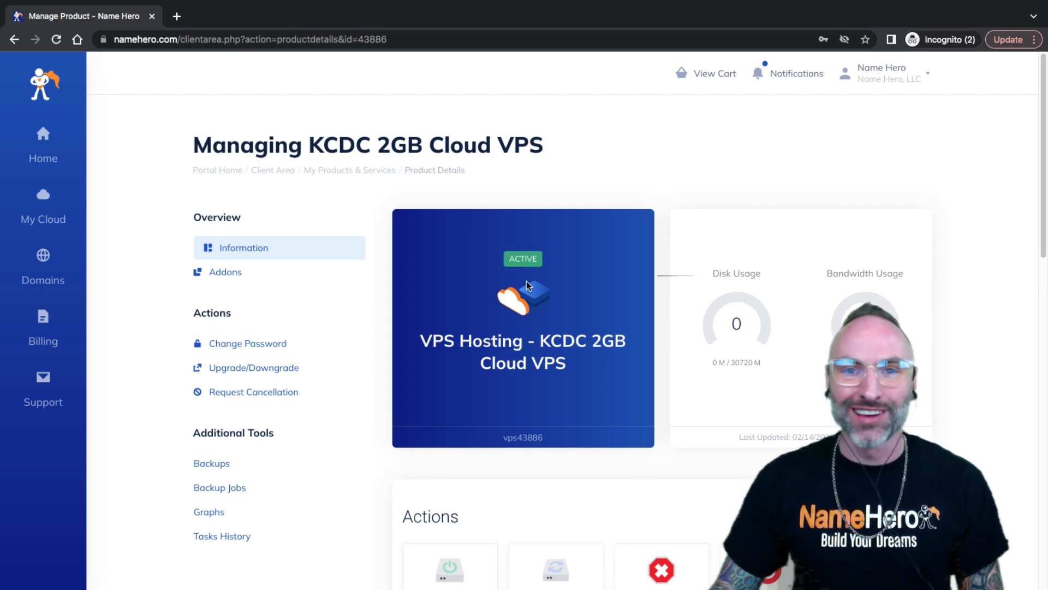